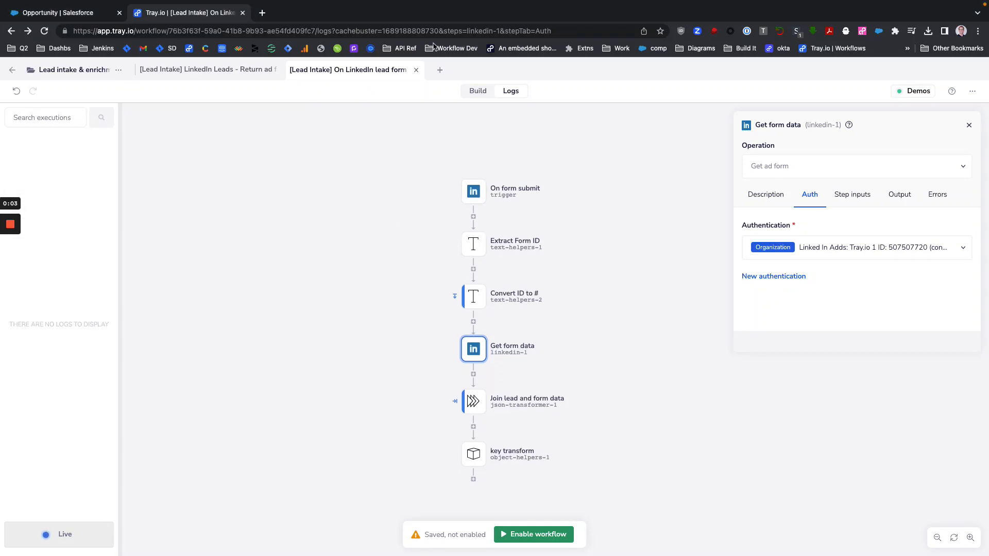
mouse_move(350, 69)
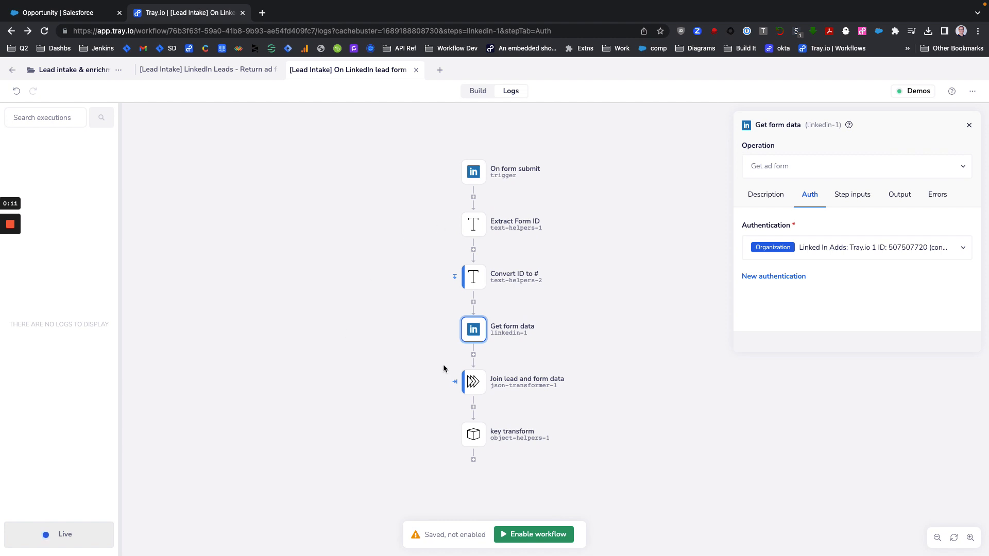
mouse_move(446, 361)
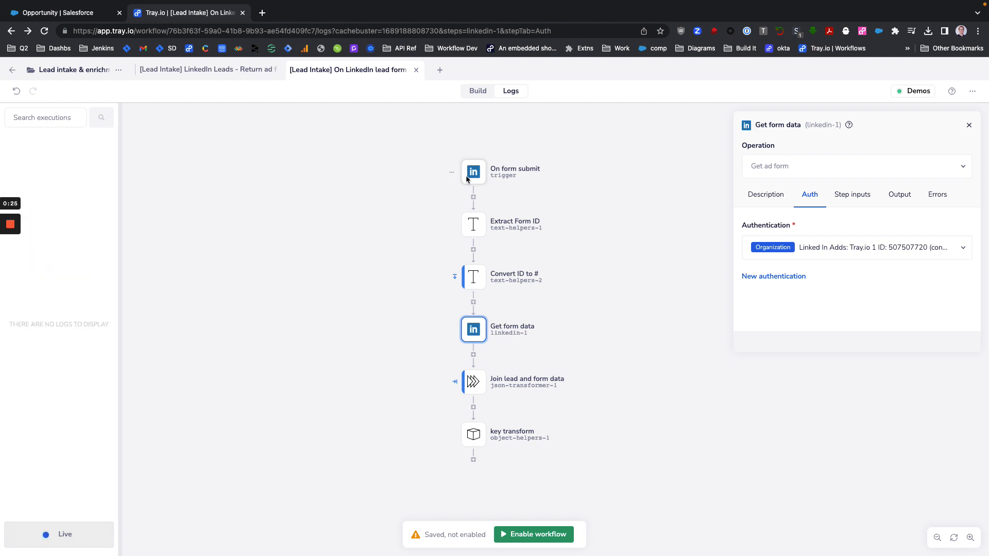
Step: Show the On form submit trigger's step inputs with its sponsored account URN and full lead data
click(473, 172)
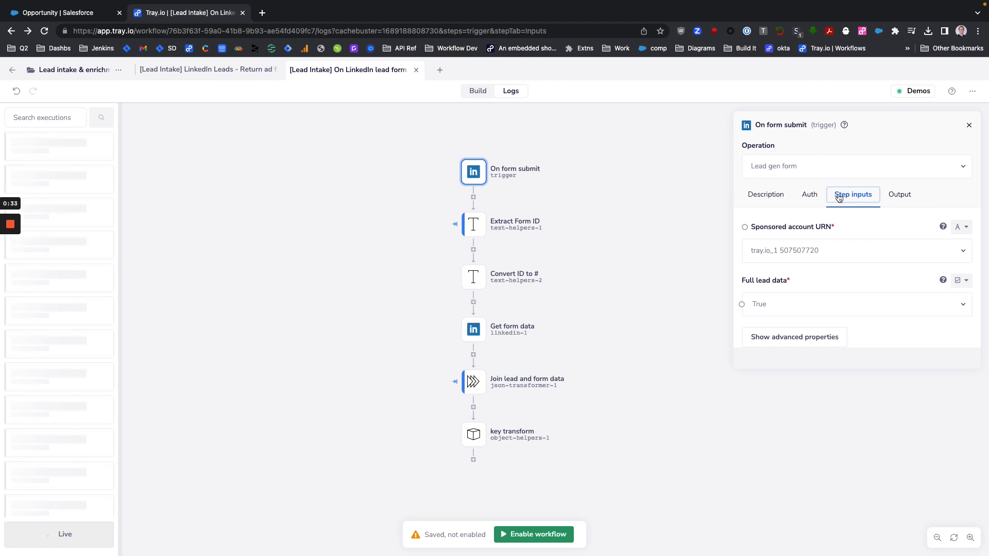
Step: Remove the trigger's current LinkedIn authentication and start creating a new one
click(810, 195)
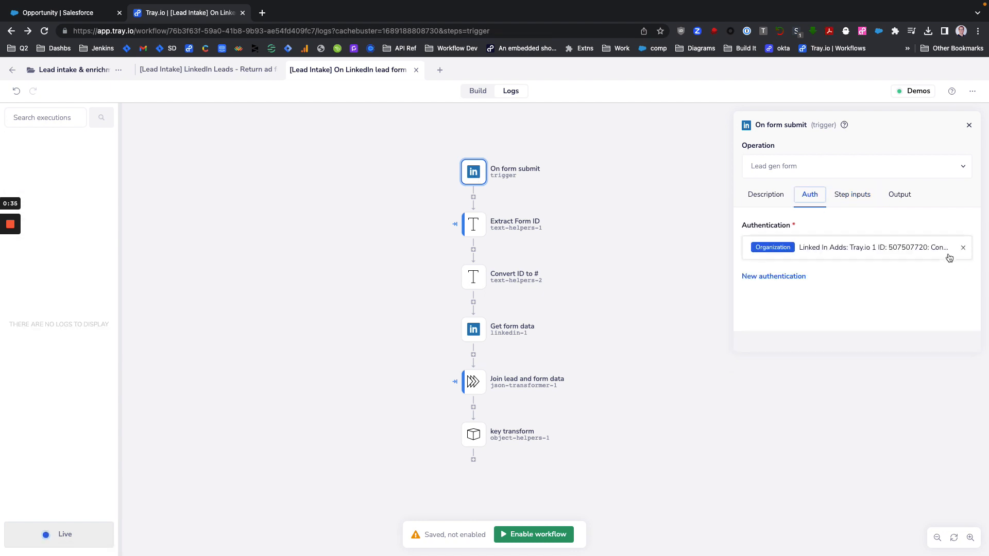
click(963, 247)
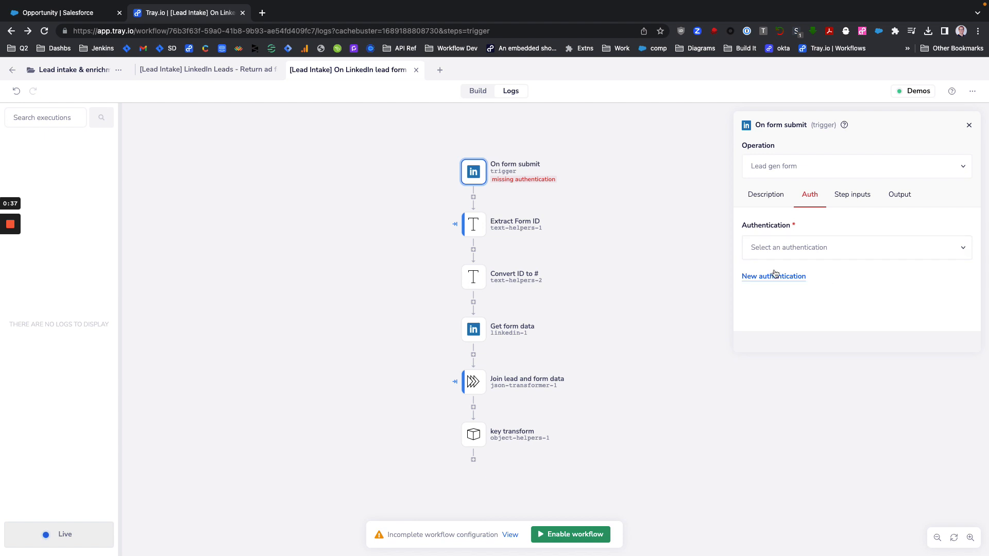
click(773, 276)
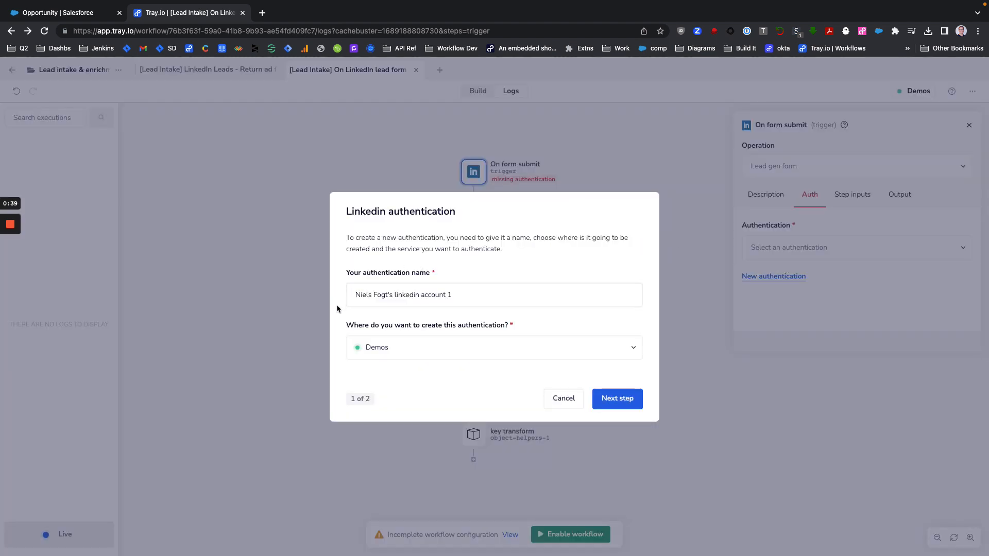
Step: Replace the default authentication name with 'My linkedin auth for'
triple_click(493, 294)
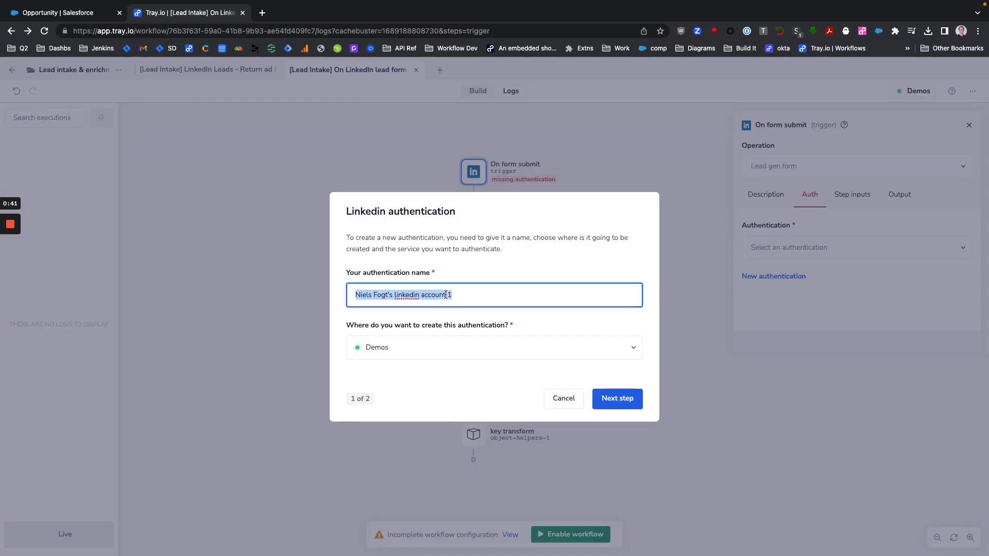
text(My l)
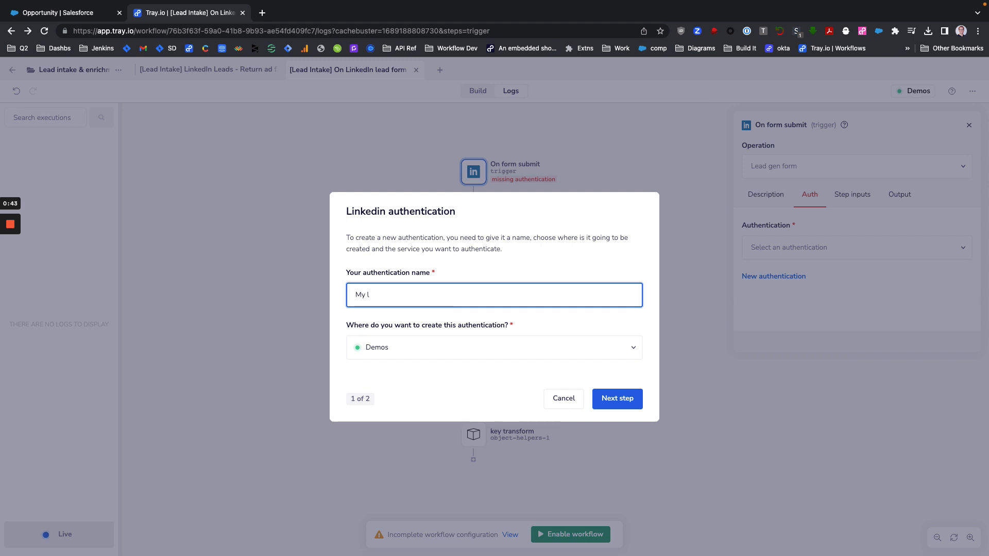
text(inkedin)
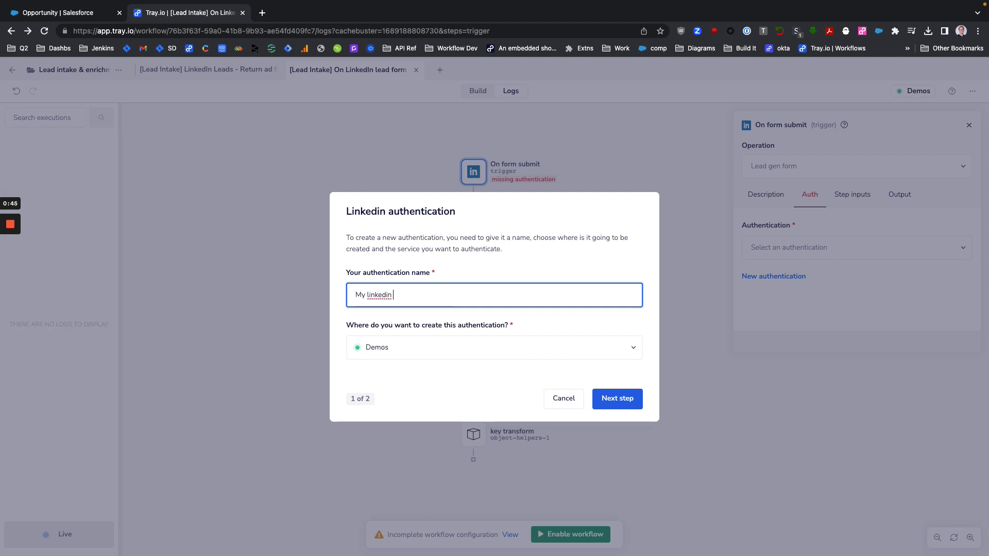
text(auth for)
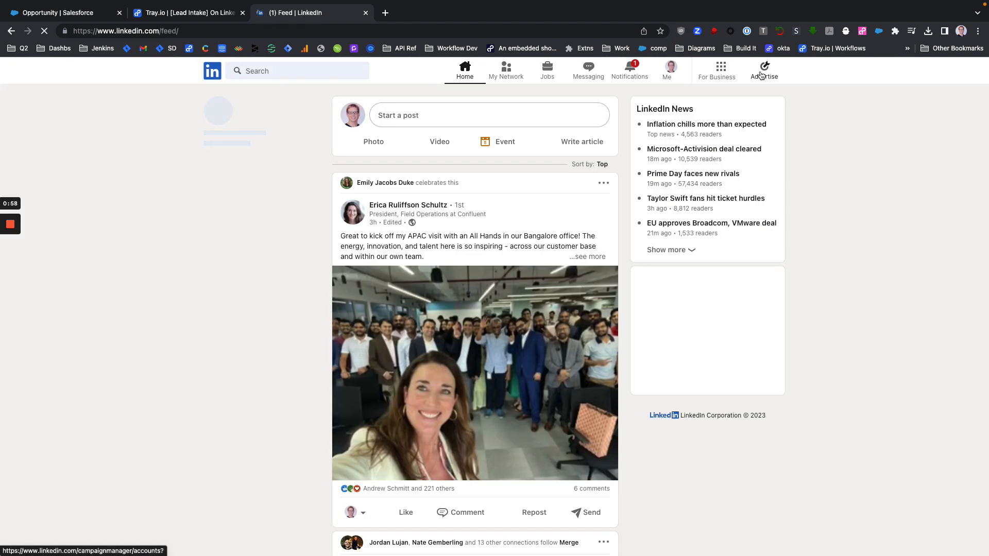
Step: Go from the LinkedIn feed into Campaign Manager and the tray.io_1 ad account
click(763, 71)
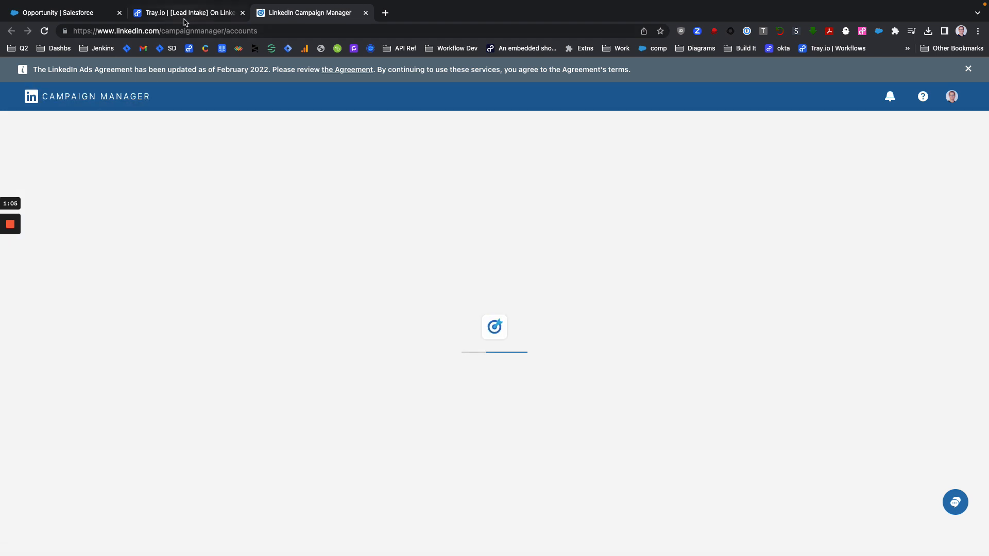
click(187, 12)
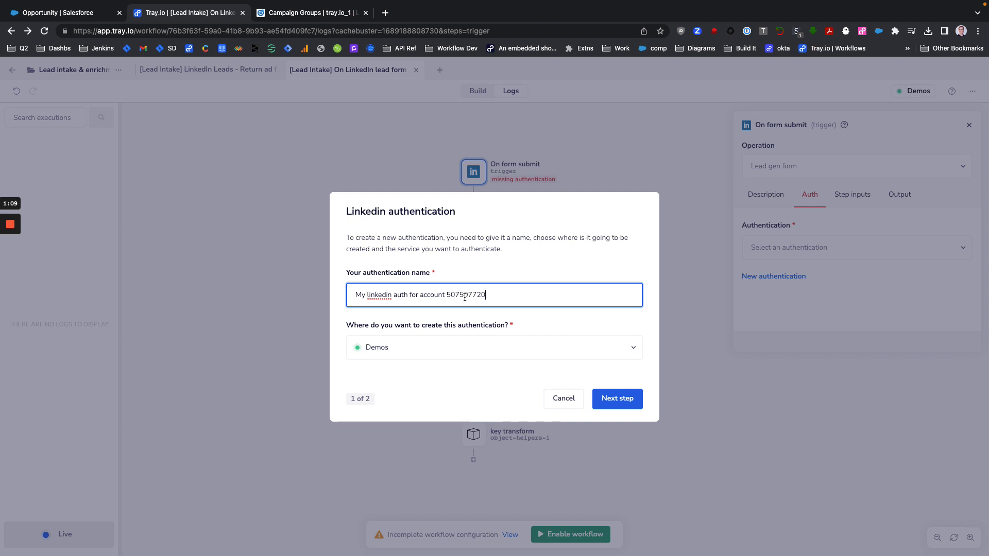
double_click(361, 294)
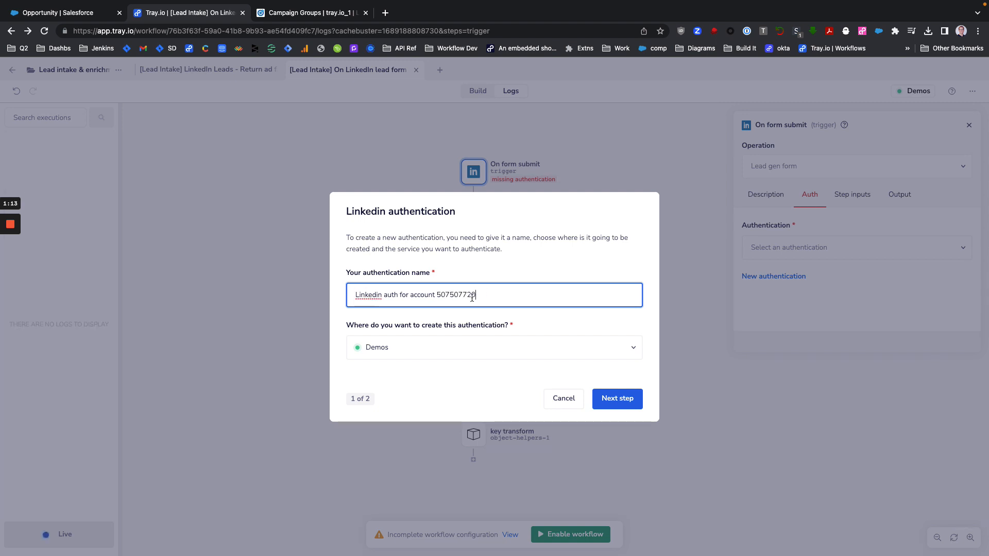
text((trigger)
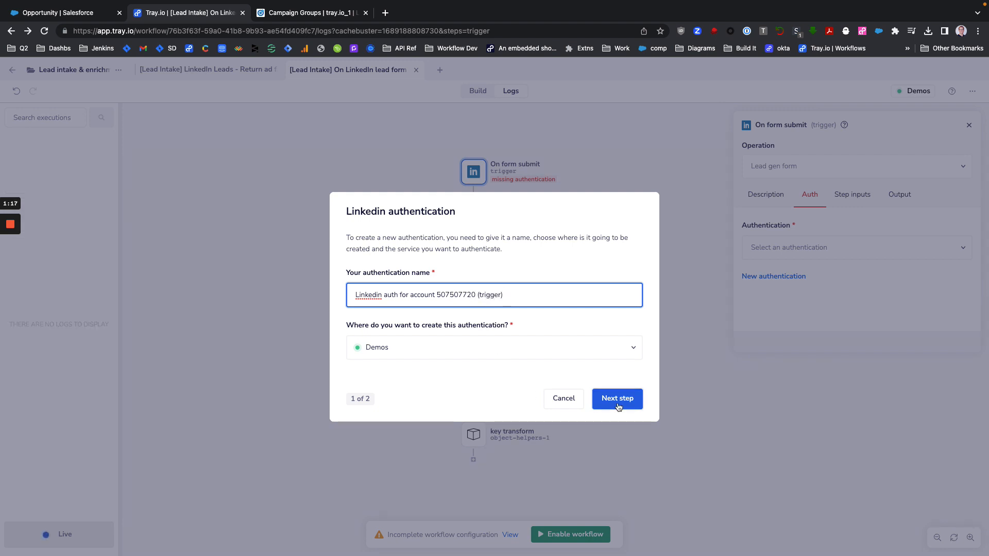
click(616, 397)
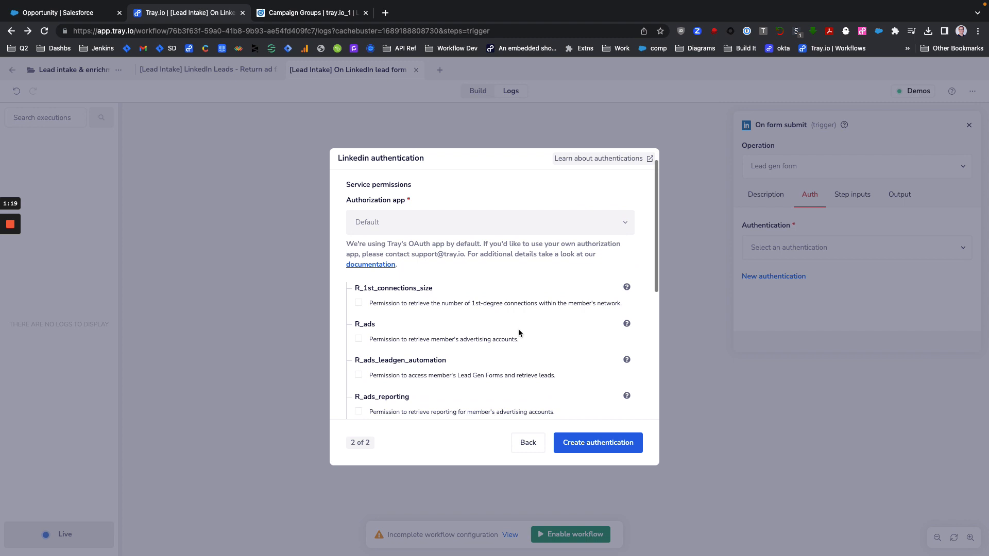
Step: Grant the R_ads, R_ads_leadgen_automation and R_ads_reporting permissions
scroll(down, 3)
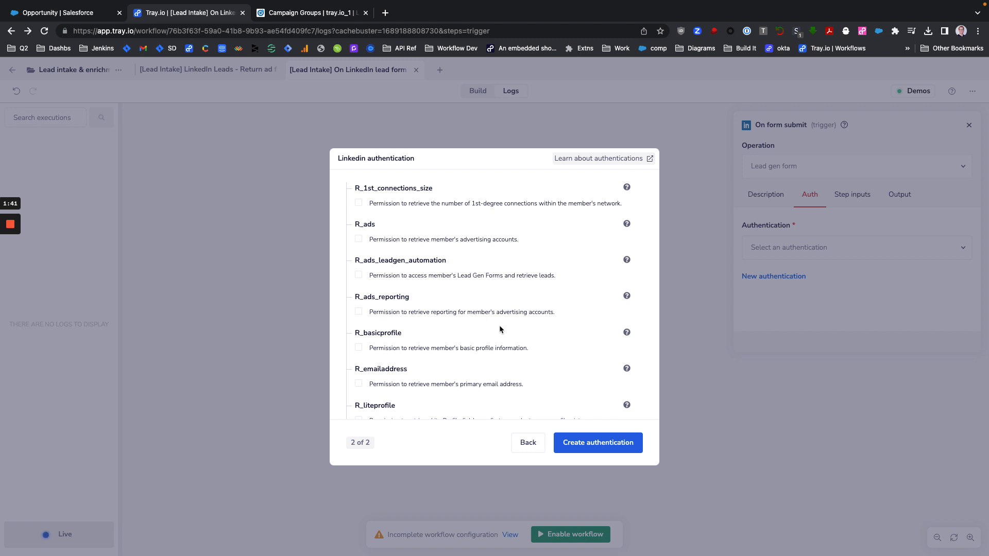
mouse_move(465, 296)
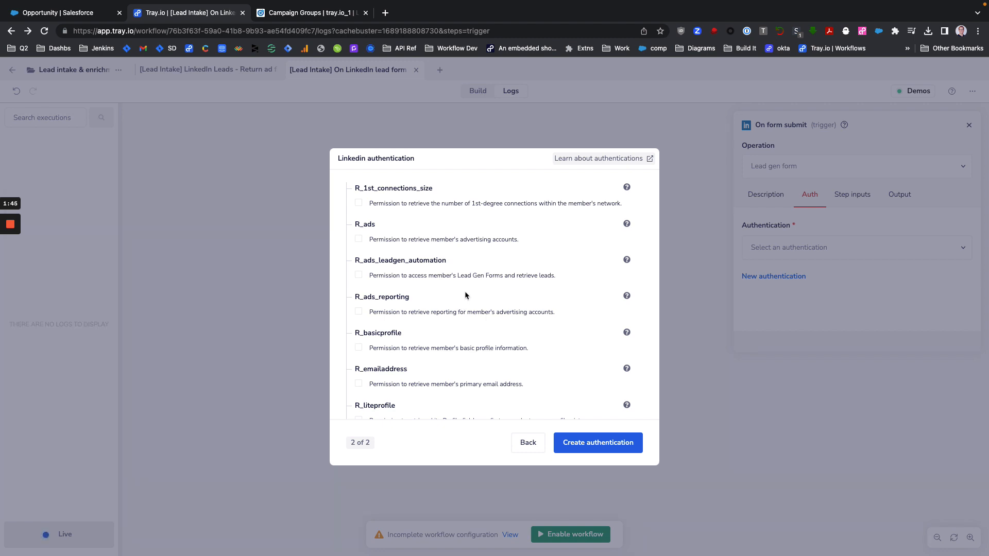
click(358, 238)
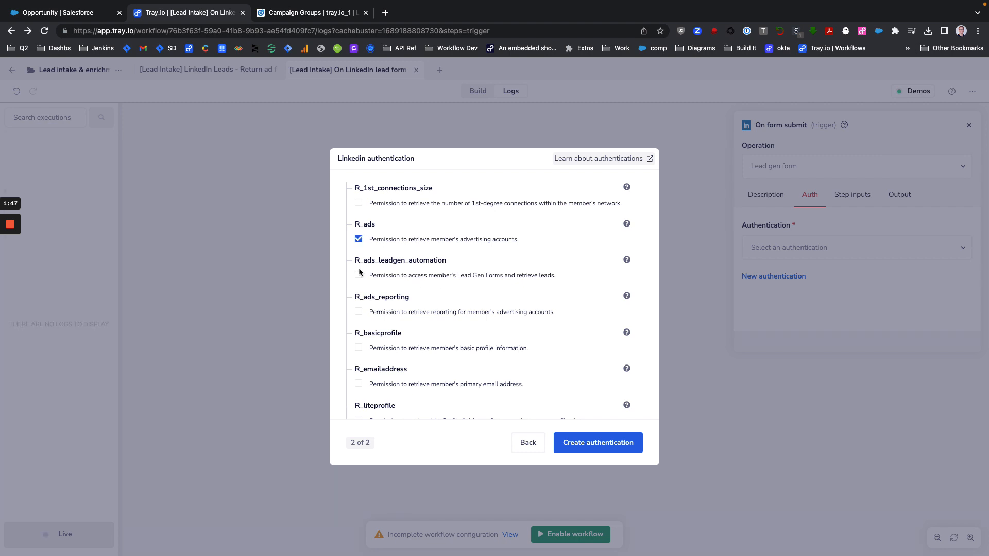
click(358, 274)
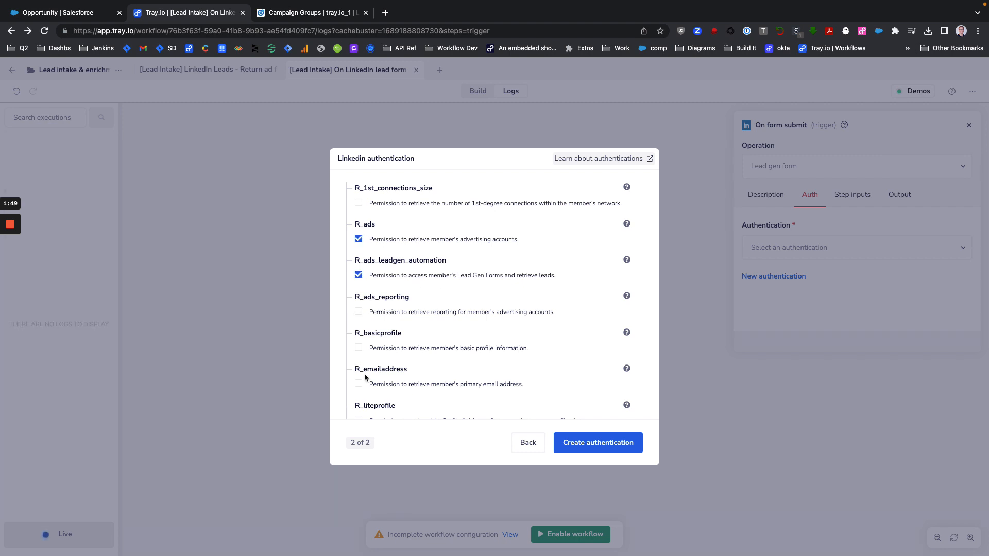
click(359, 312)
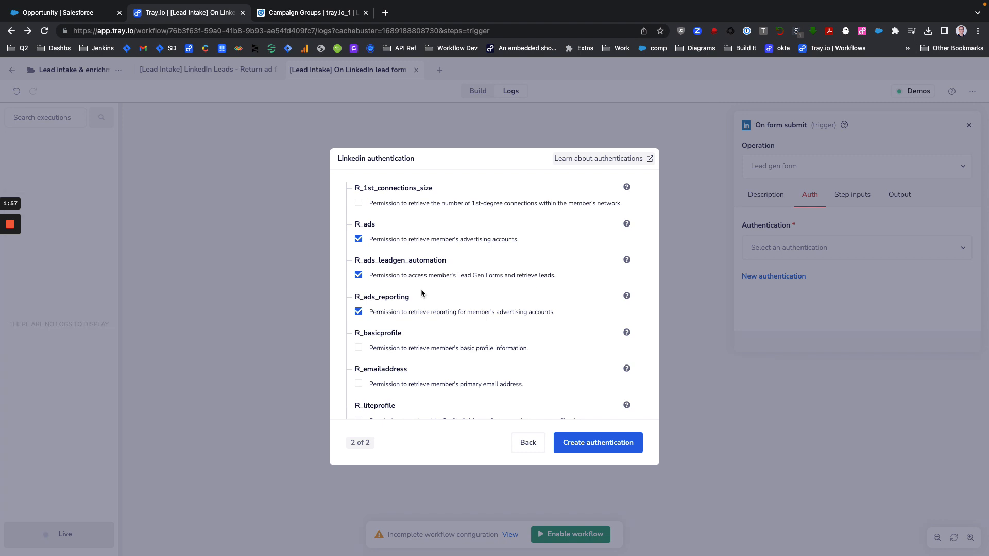
Step: Review the permissions list and go back to the authentication naming page
scroll(up, 3)
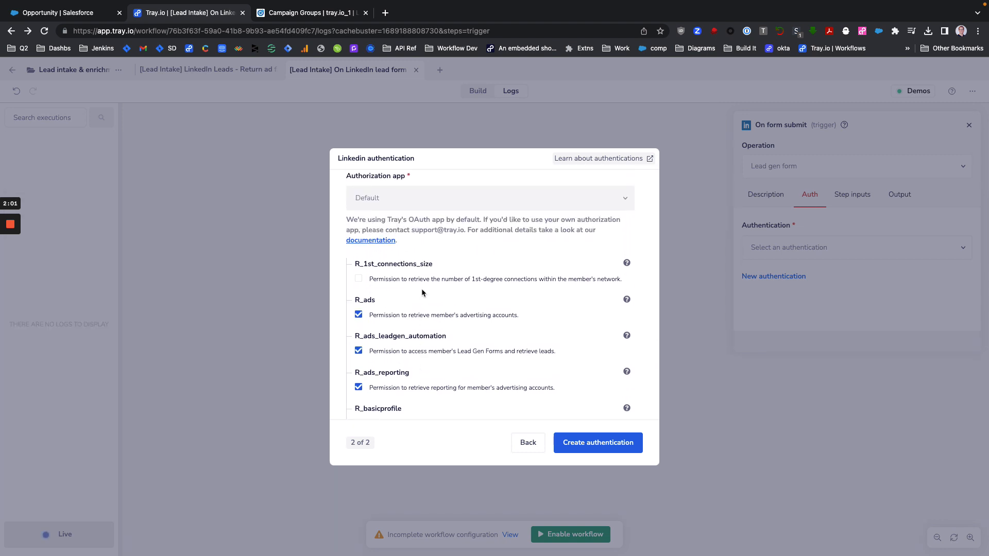
mouse_move(385, 307)
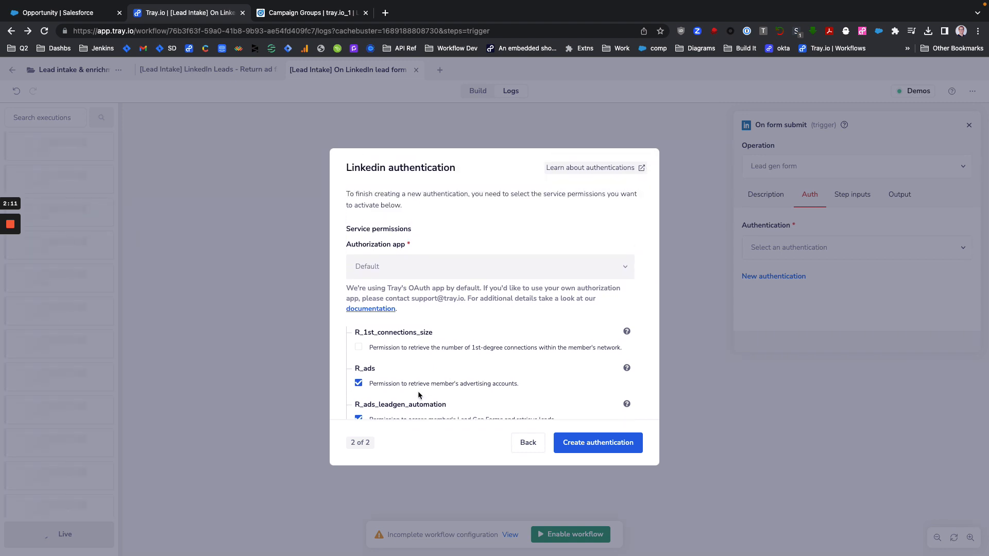
scroll(down, 3)
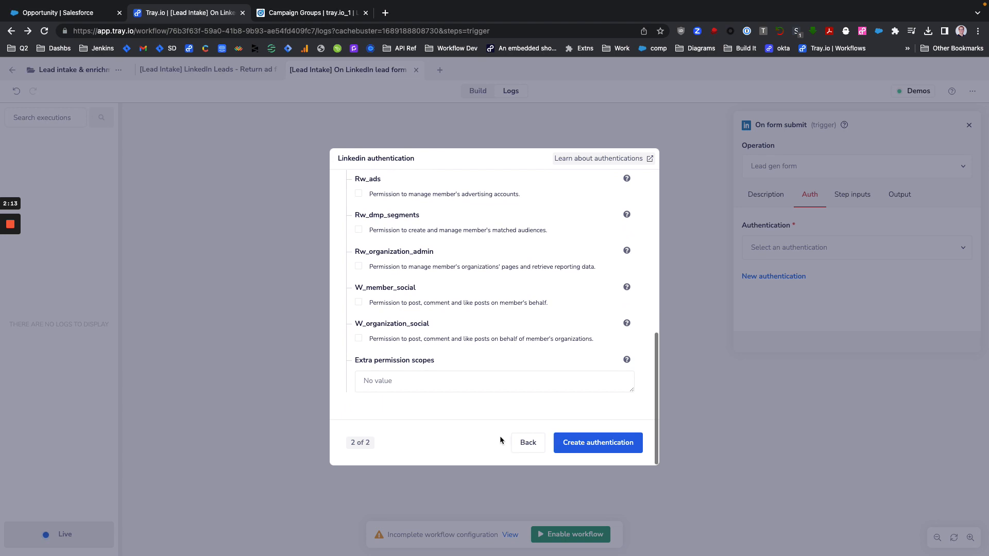
click(527, 442)
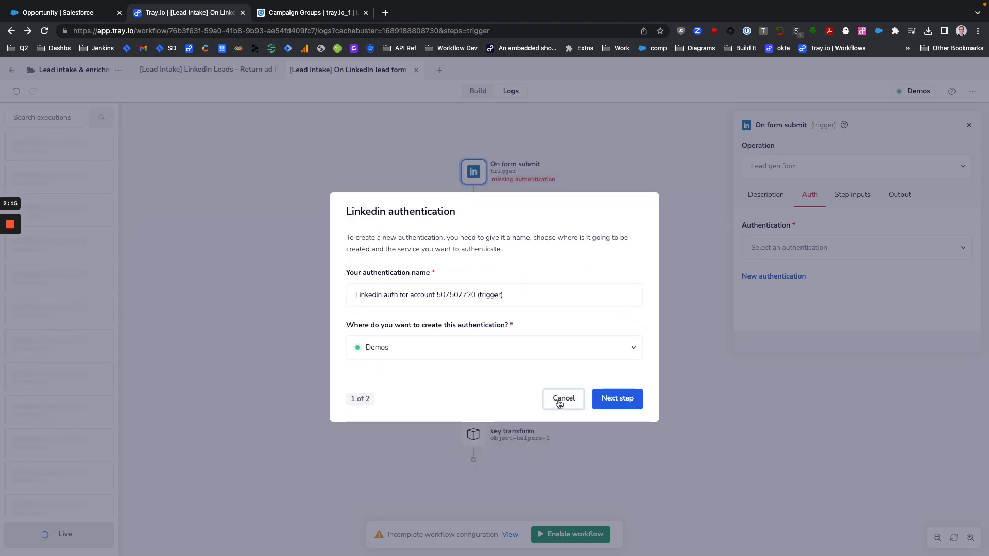
Step: Abandon the new authentication and give the trigger the existing Linked In Adds Tray.io 1 authentication
click(562, 398)
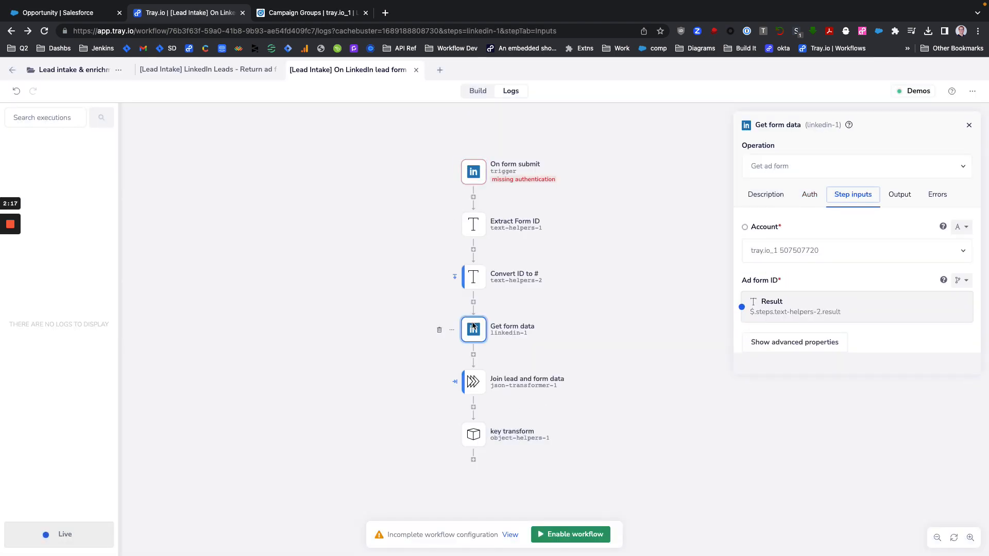
click(473, 172)
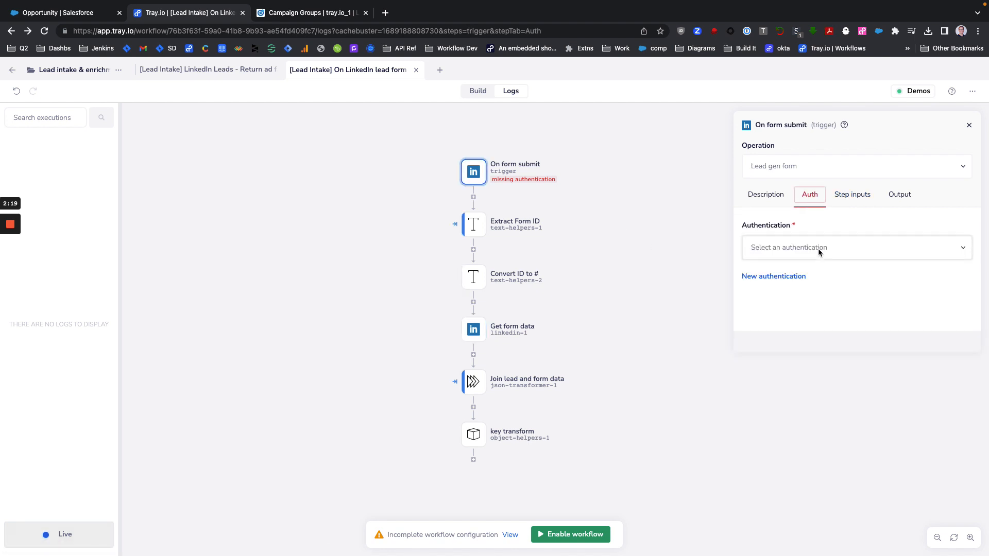
click(856, 248)
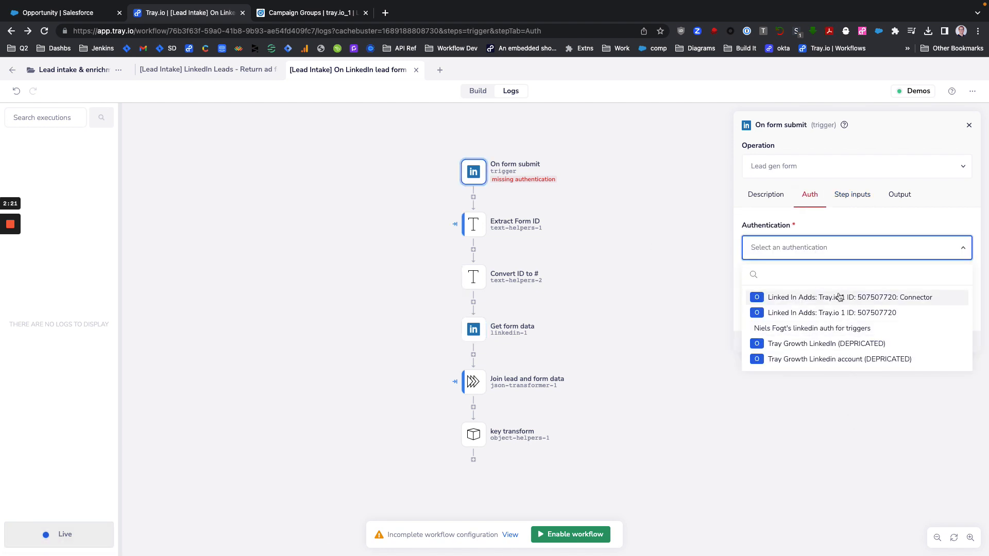
click(473, 329)
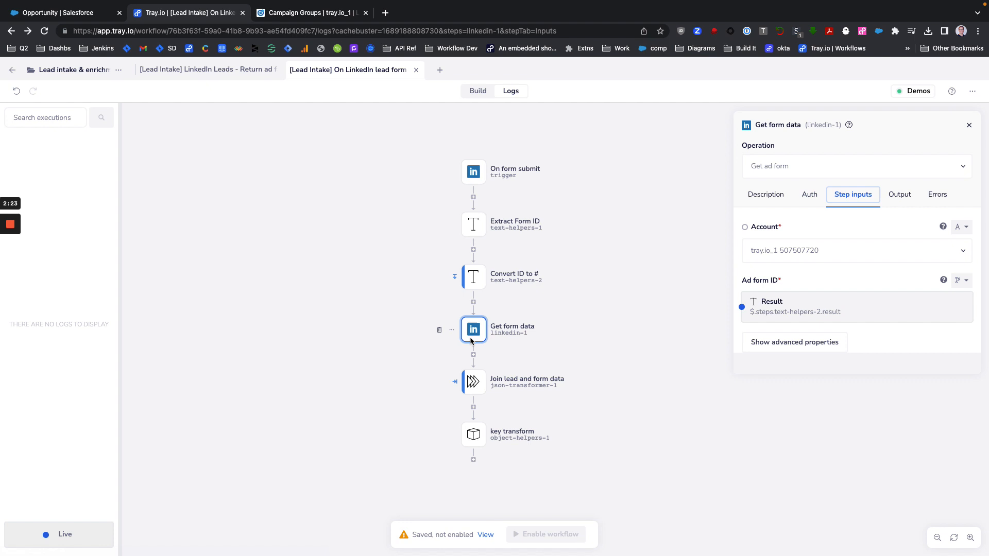
Step: Confirm the Get form data step's authentication and enable the workflow
click(809, 194)
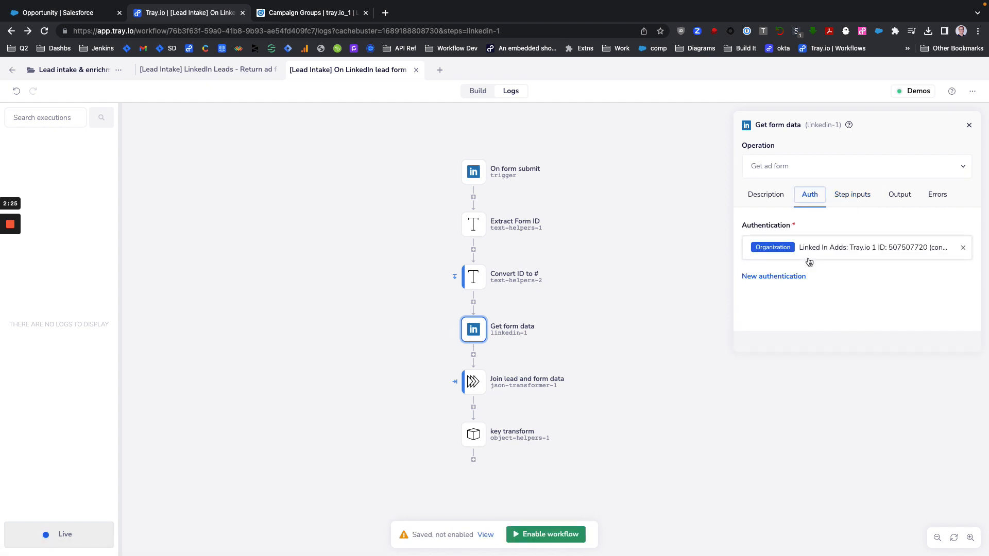
mouse_move(856, 256)
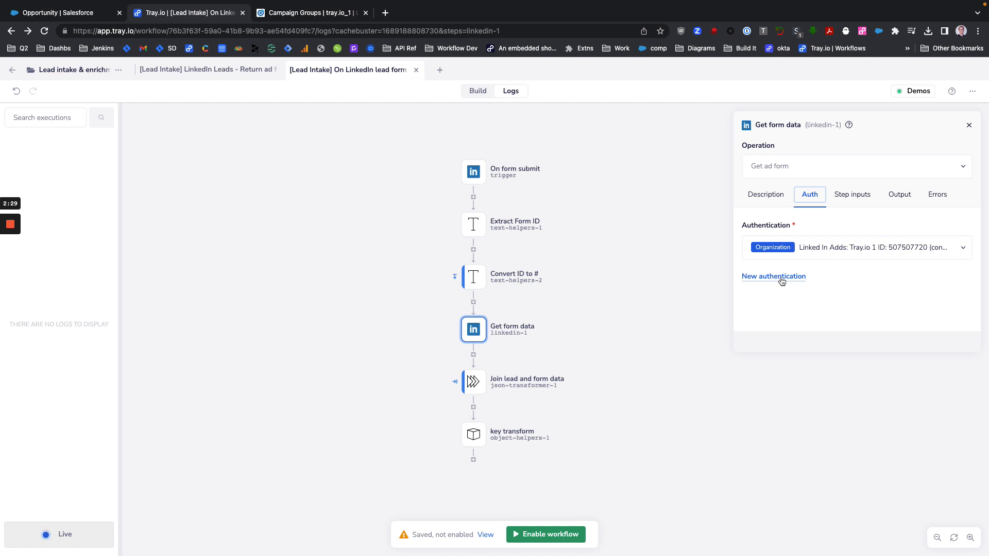
click(773, 276)
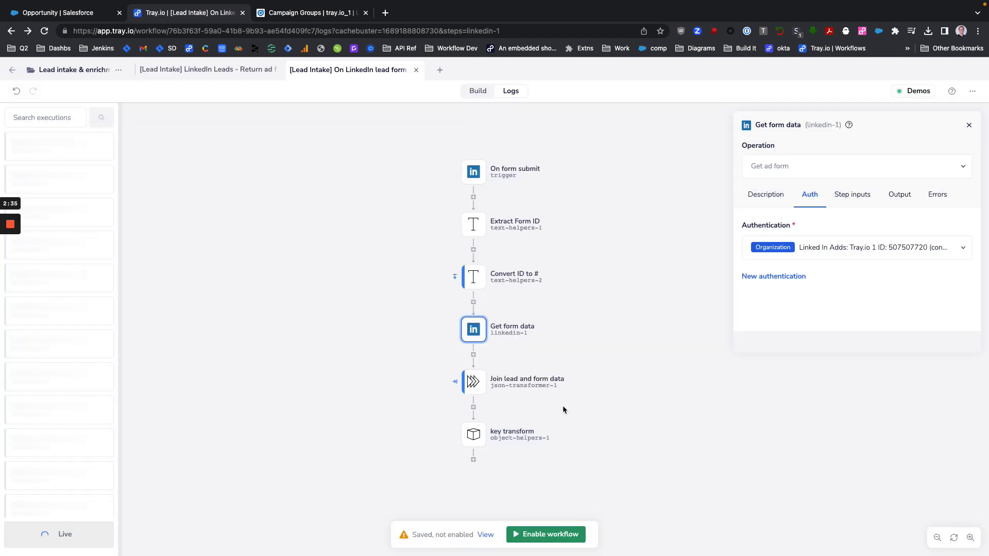
click(852, 195)
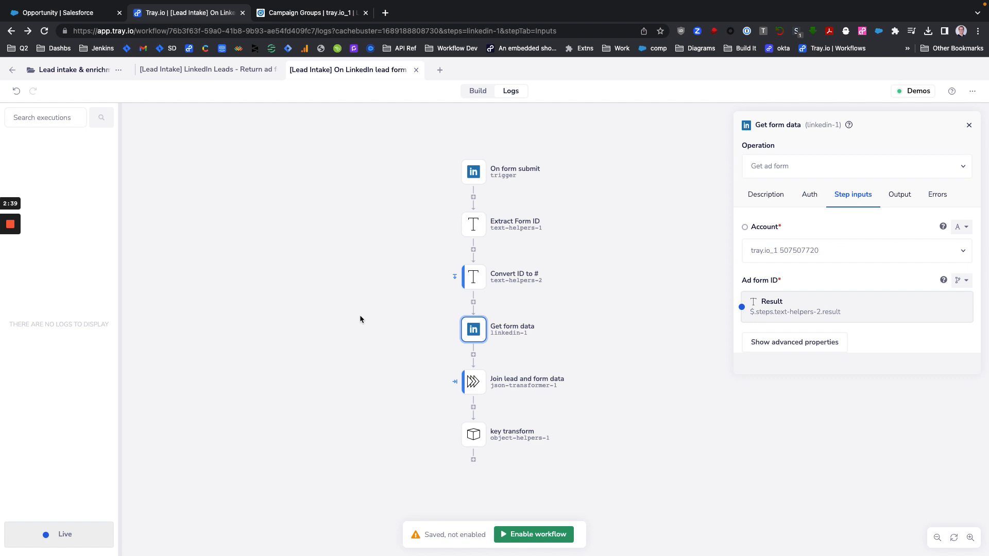
click(533, 534)
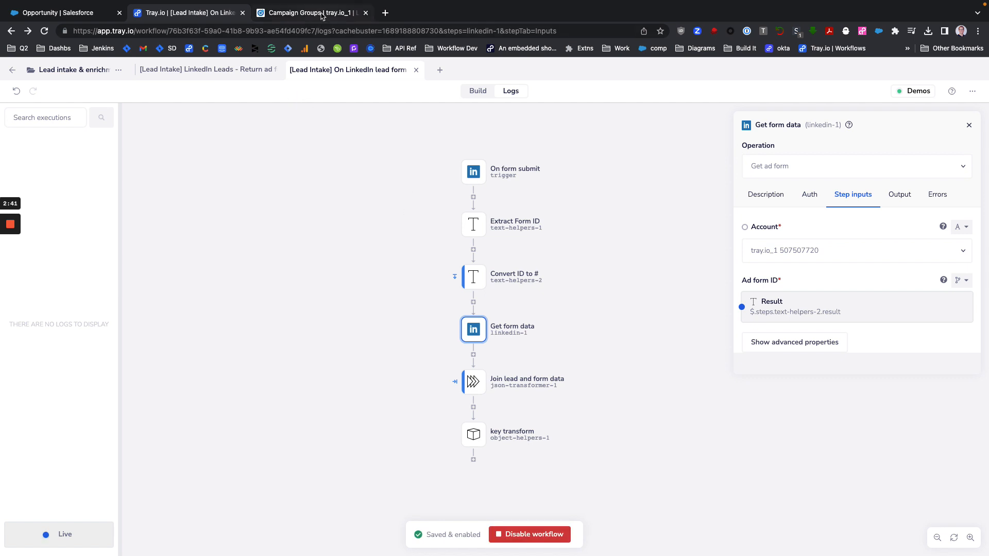
Step: Reach the sponsored ad's lead gen form in LinkedIn Campaign Manager
click(310, 12)
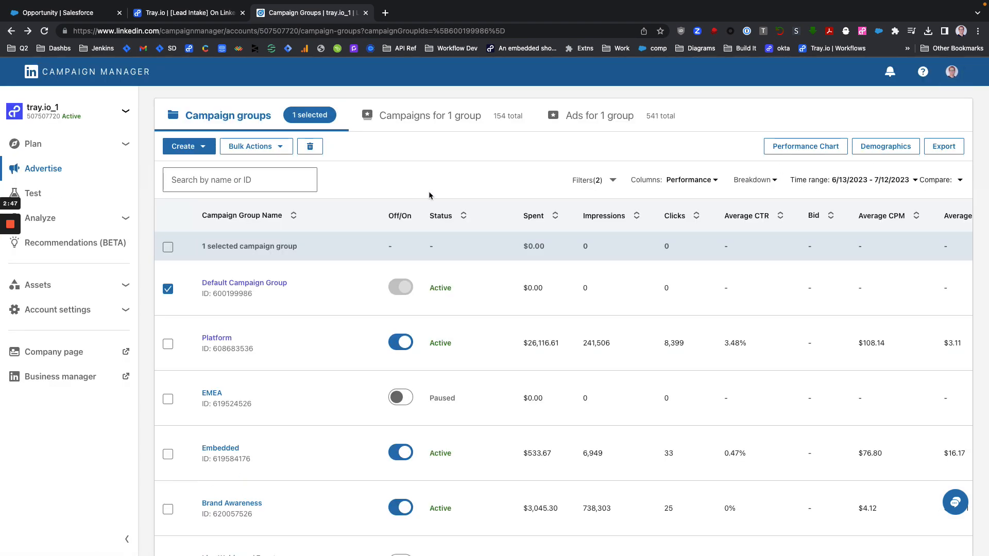
click(217, 338)
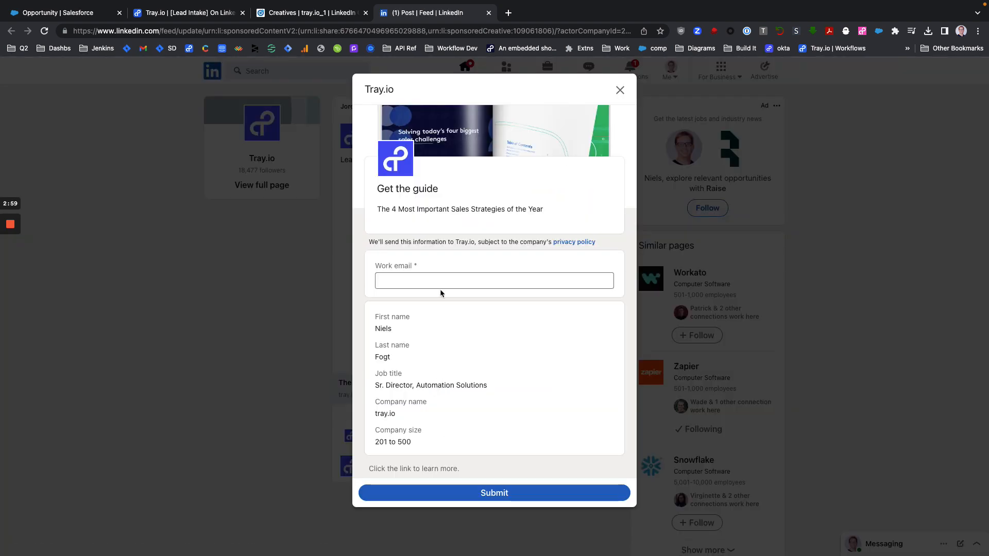
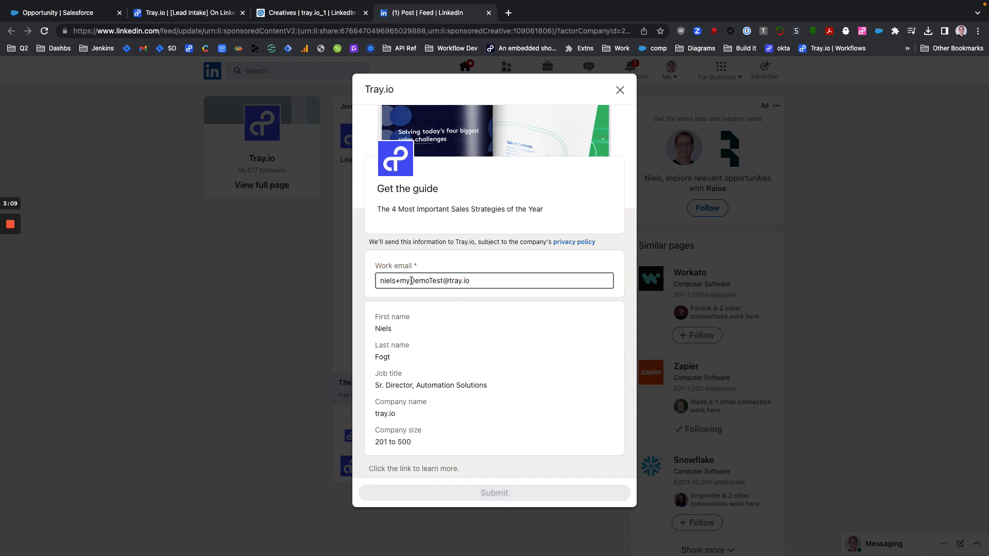
click(186, 12)
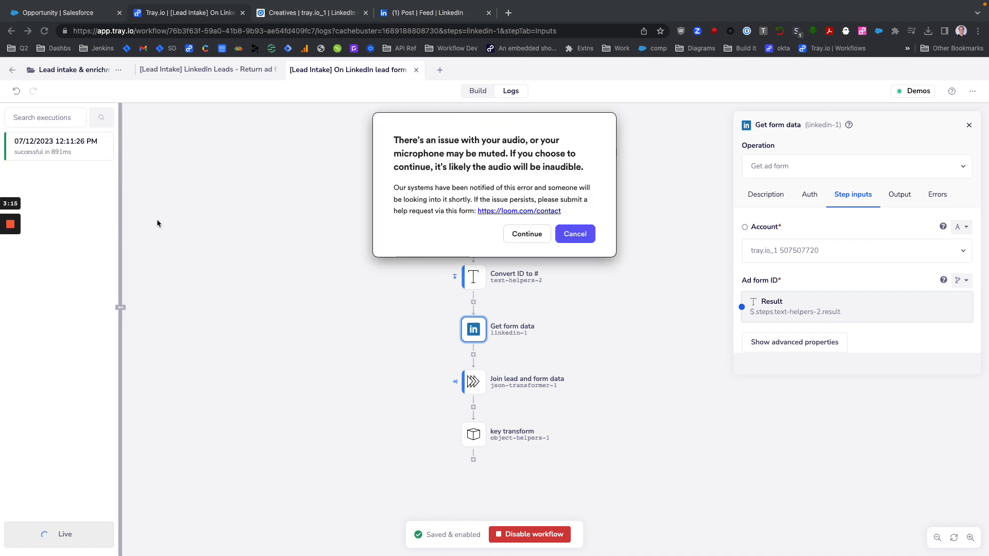
Step: Load the 07/12/2023 12:11:26 PM successful execution from the Logs
click(573, 234)
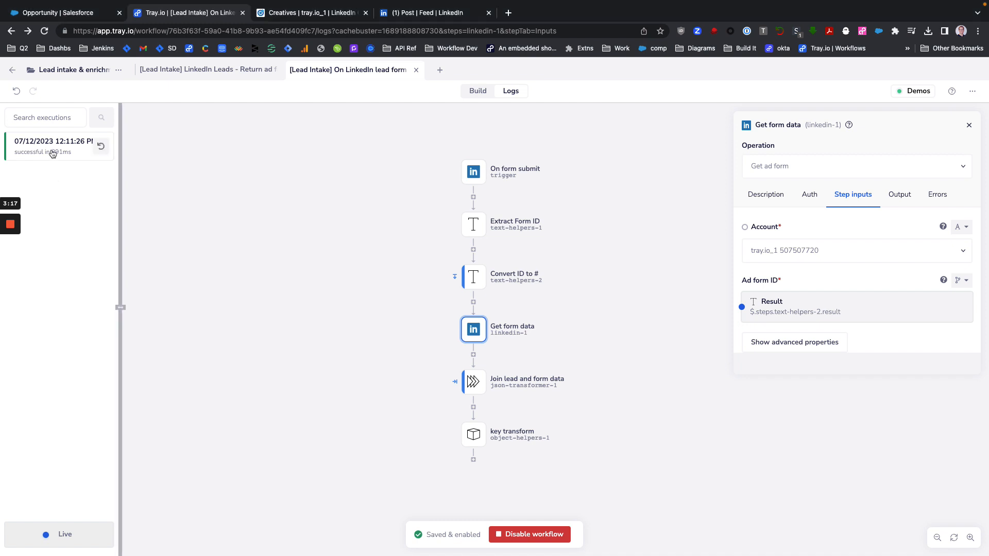
click(54, 145)
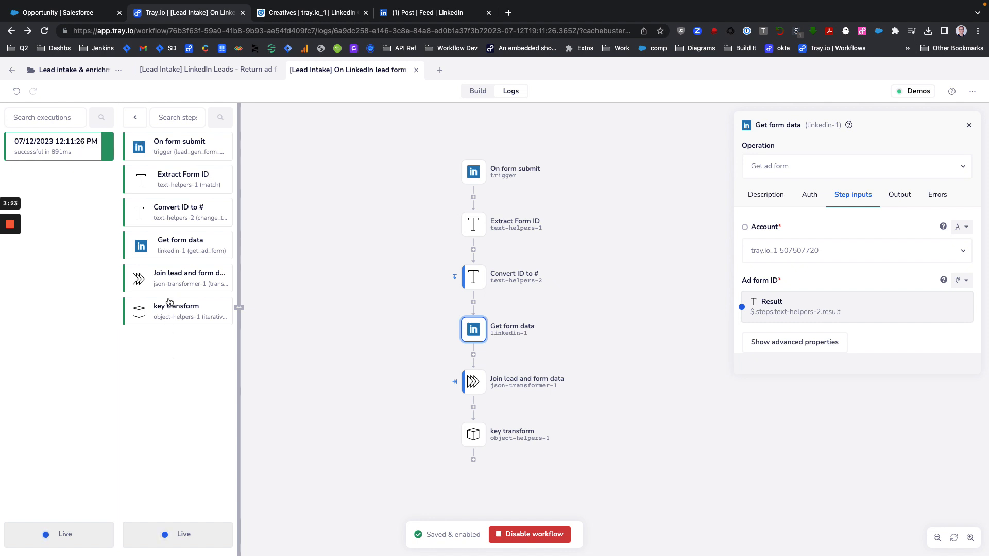
Step: Review the key transform step's cleaned lead output, then select the On form submit step
click(176, 311)
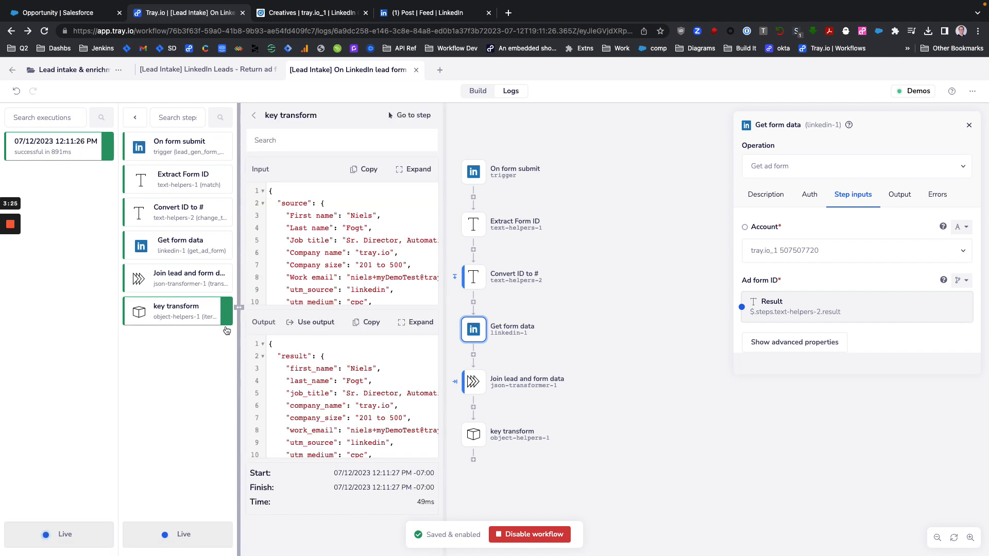
click(415, 323)
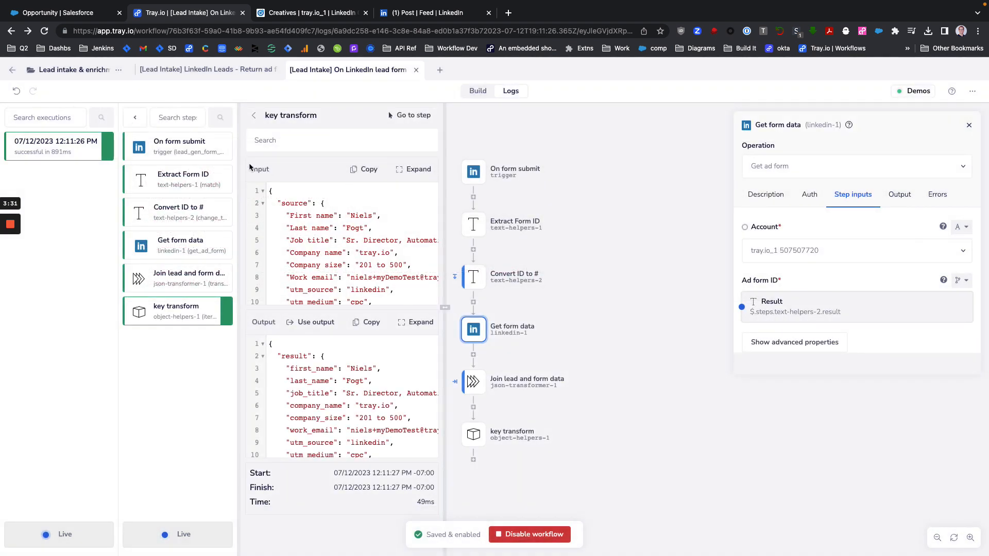
click(178, 146)
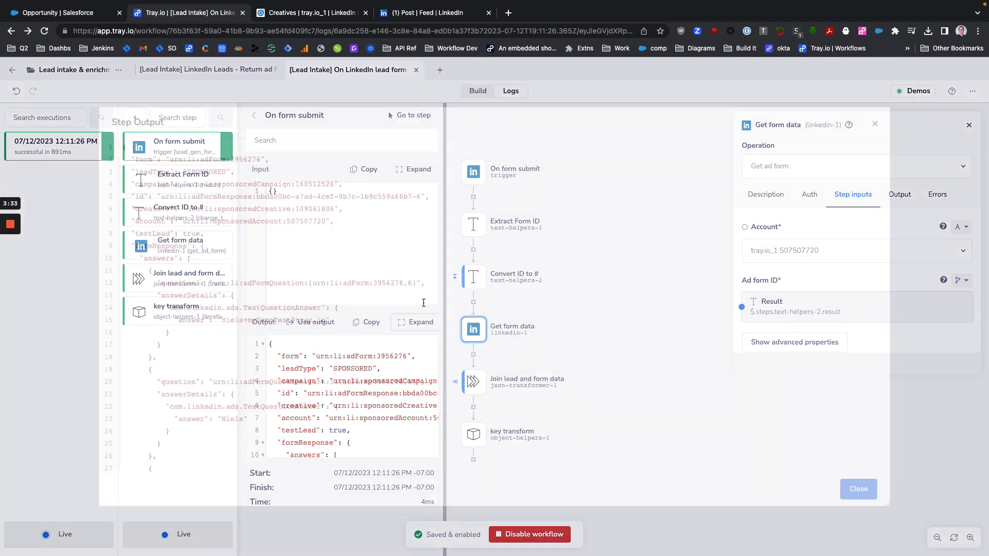
Step: Expand the trigger's raw output to inspect the answers array nested by question ID, then close it
click(412, 322)
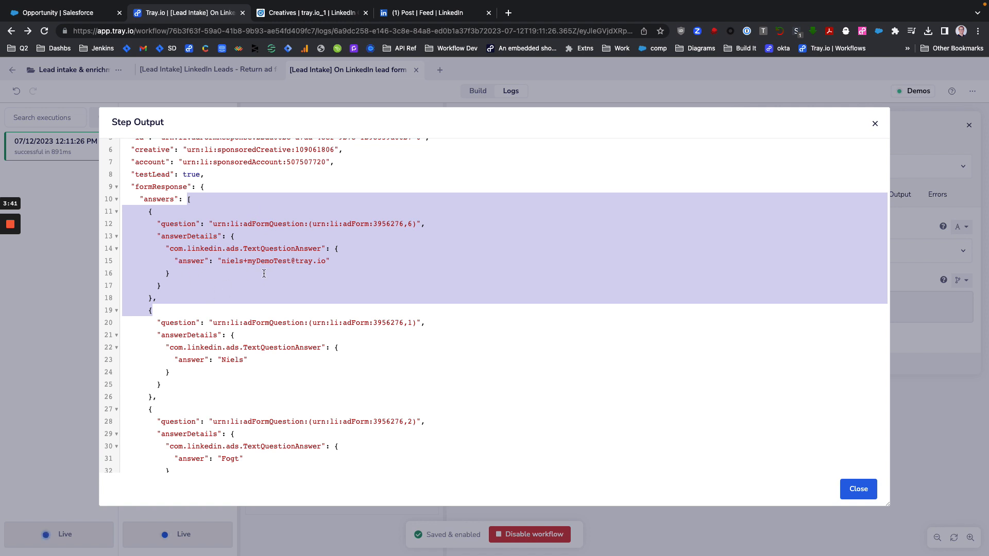
click(189, 199)
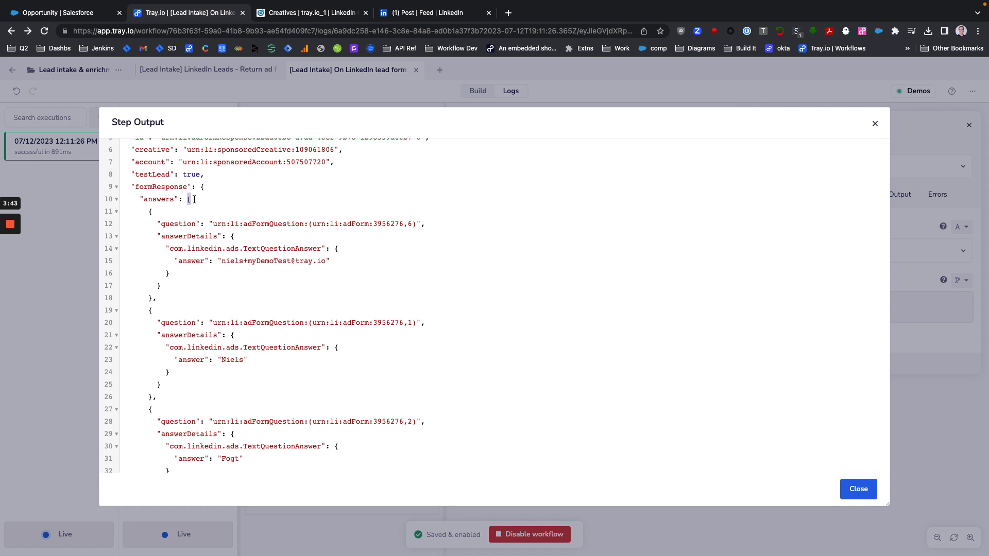
mouse_move(213, 215)
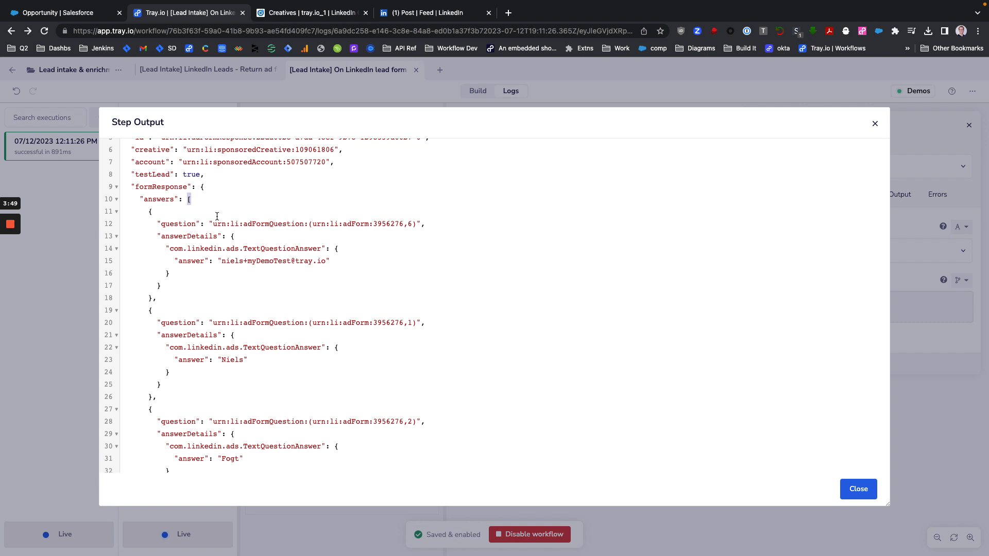
click(857, 488)
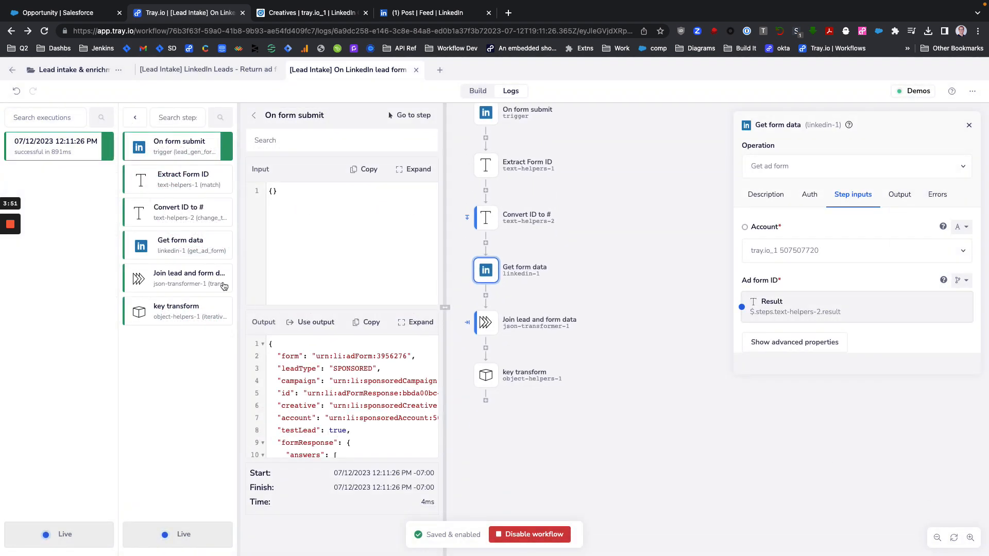
Step: Add a Salesforce Find records step after key transform
click(176, 311)
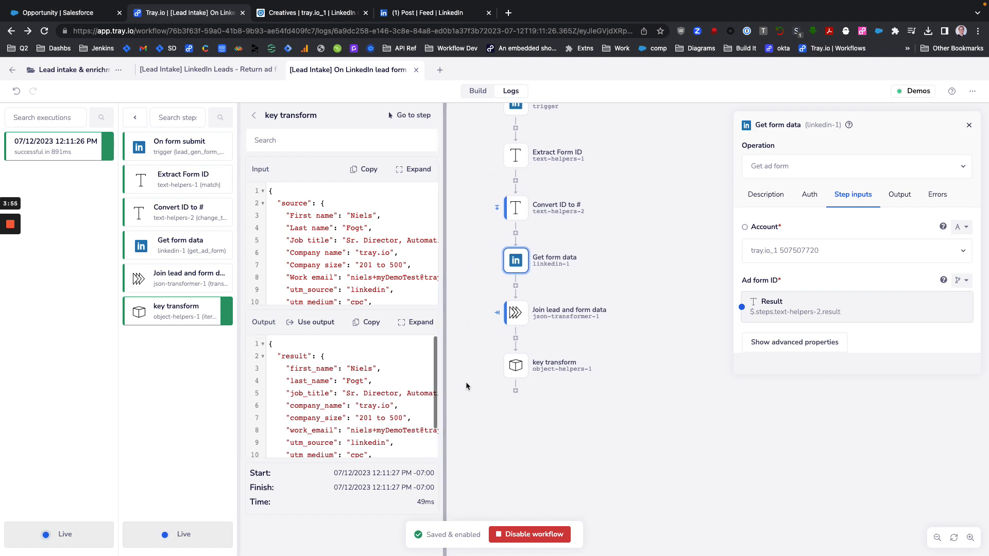
click(515, 391)
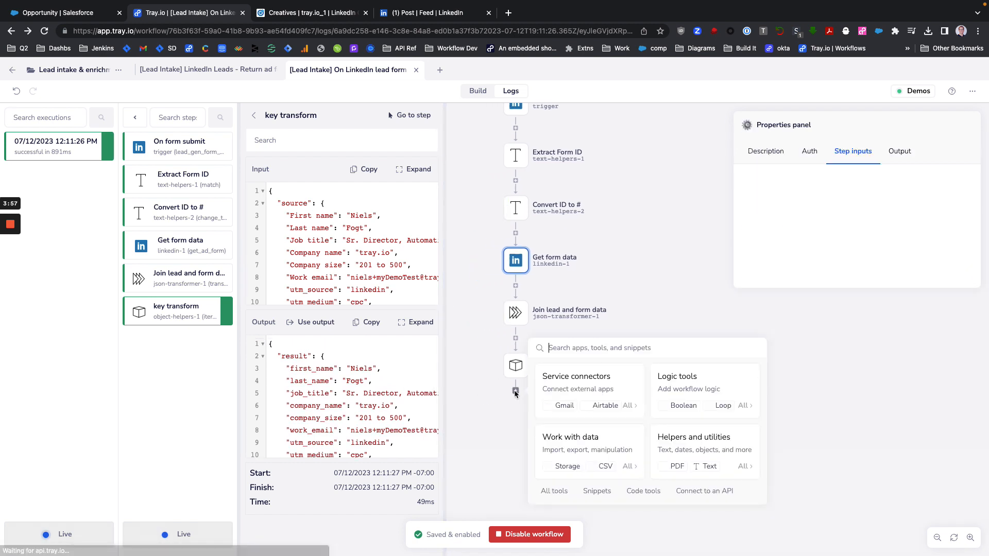
text(sales)
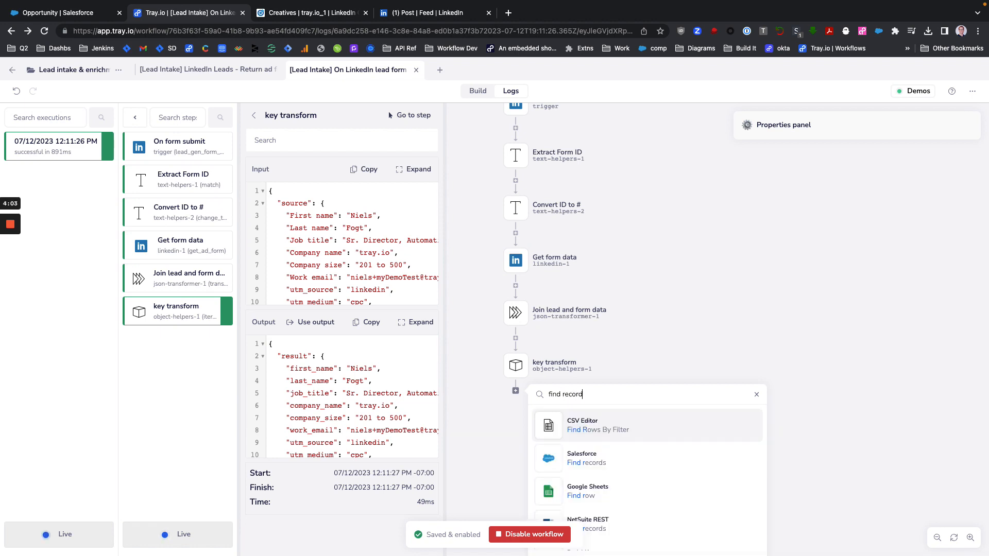
click(585, 459)
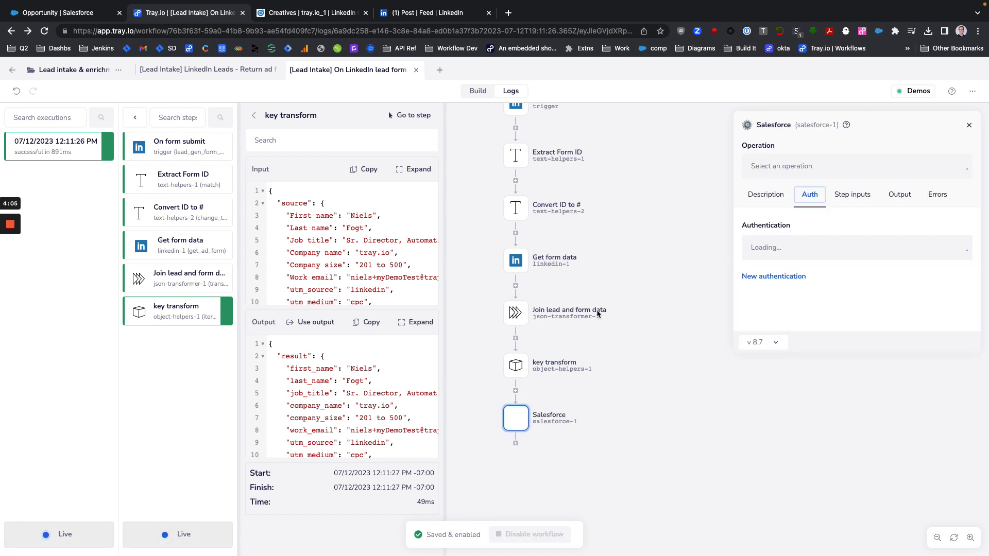
Step: Authenticate the lookup step with Tray Revenue Operations and show its step inputs
click(855, 247)
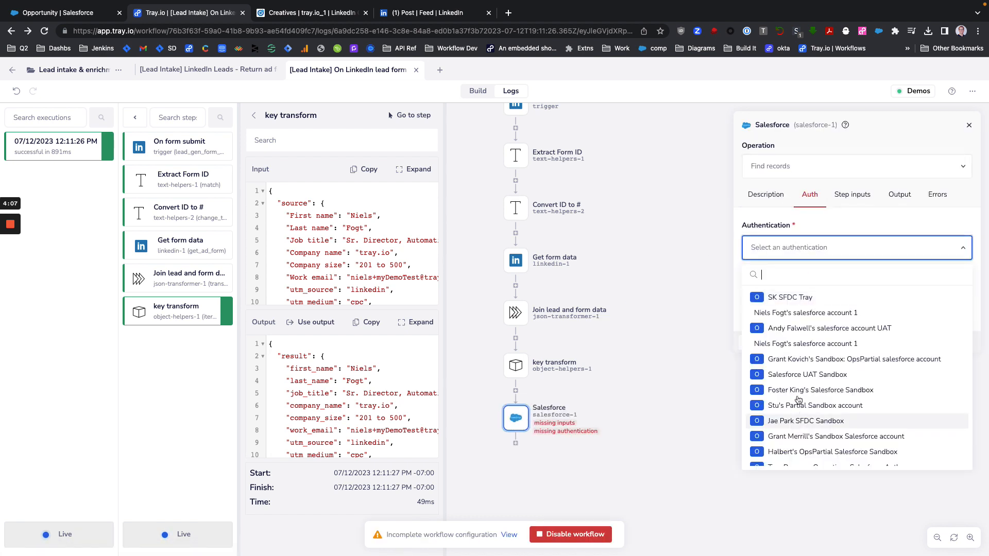
click(821, 466)
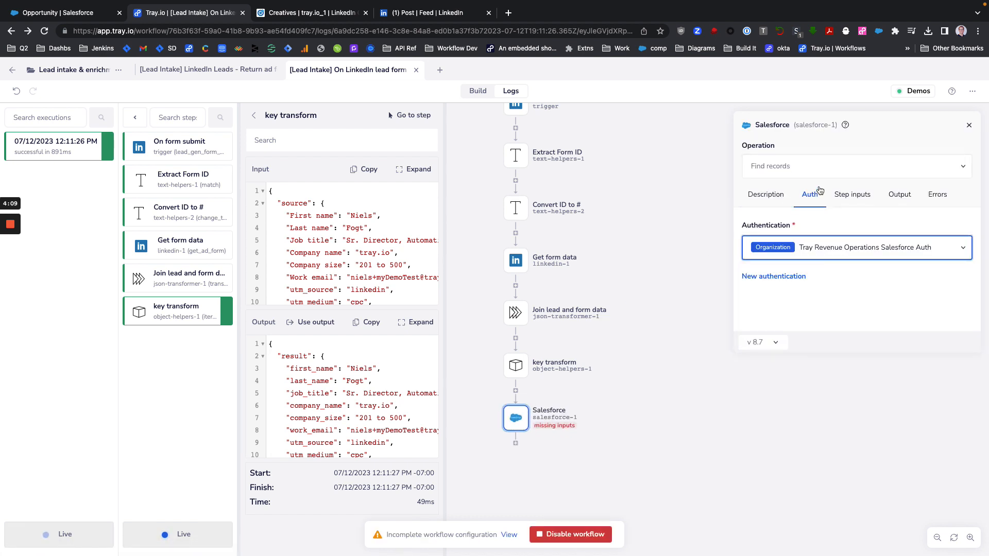
click(852, 194)
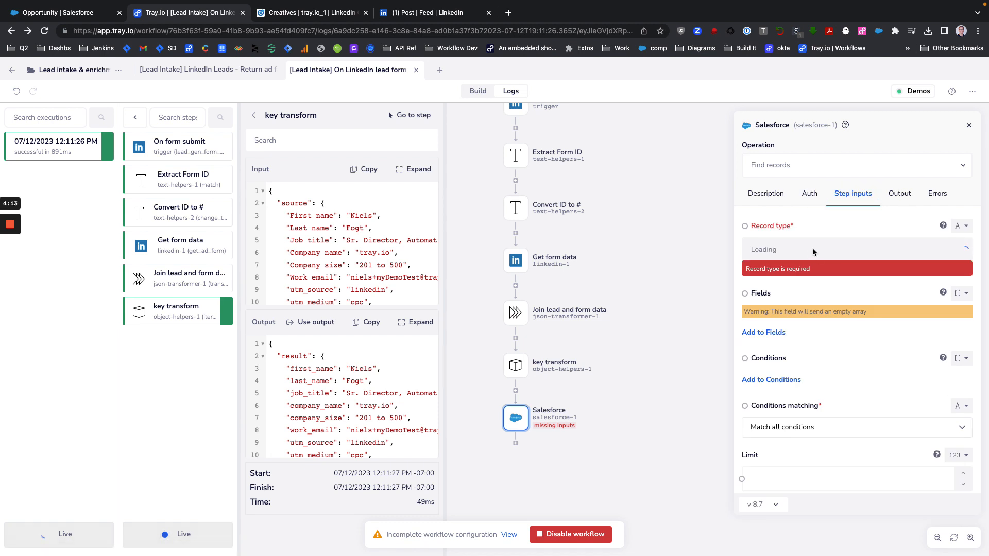
Step: Look up Lead records with a condition where Field is Email and Operator is Equal to
text(lea)
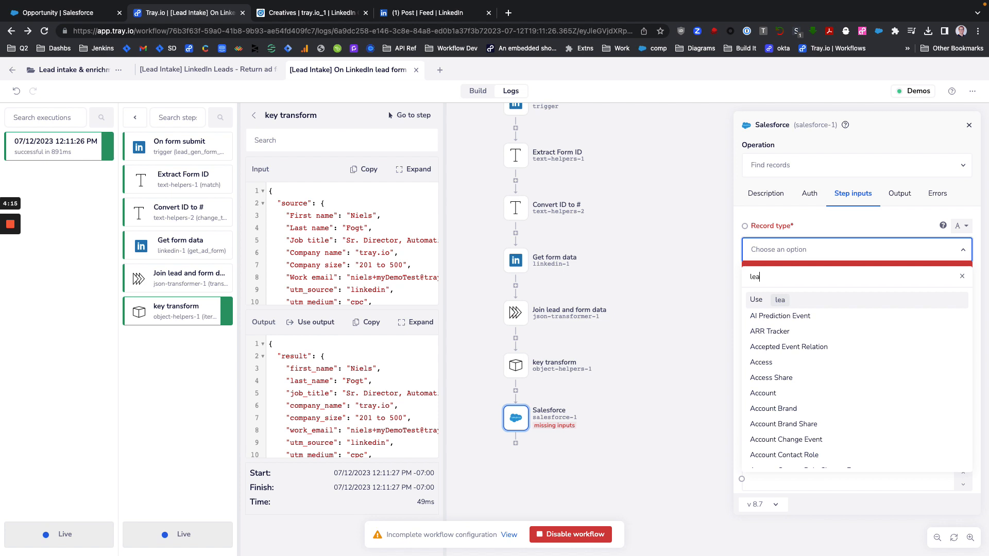
click(780, 300)
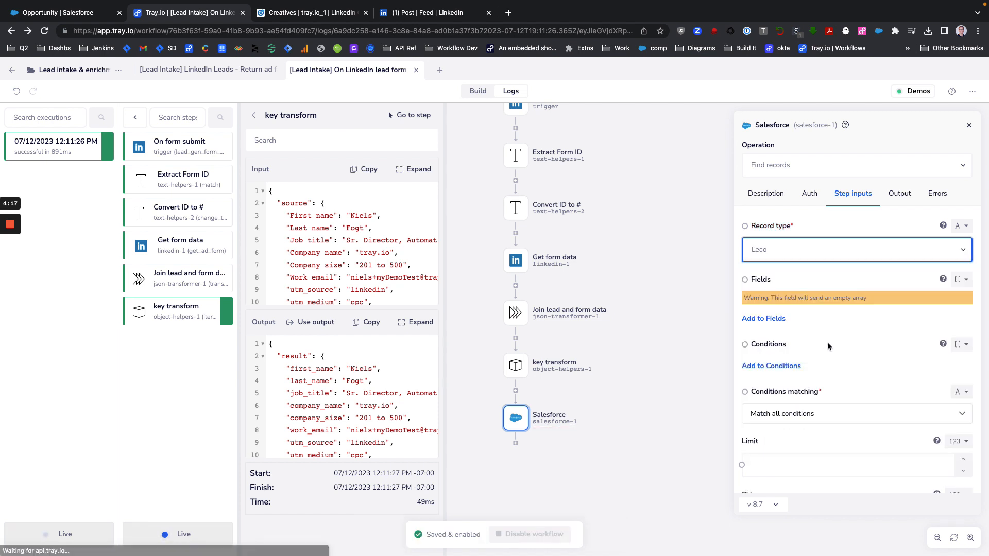
click(771, 365)
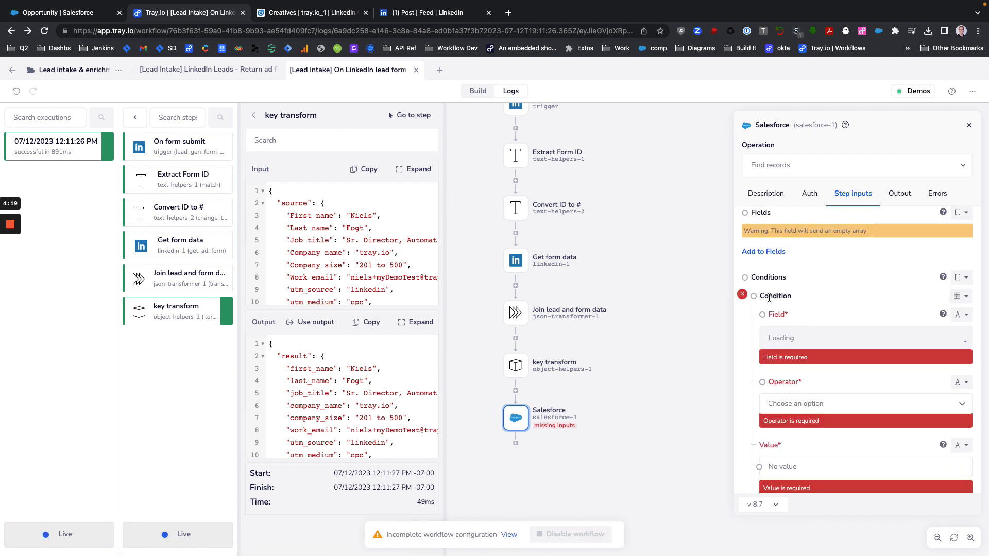
click(743, 295)
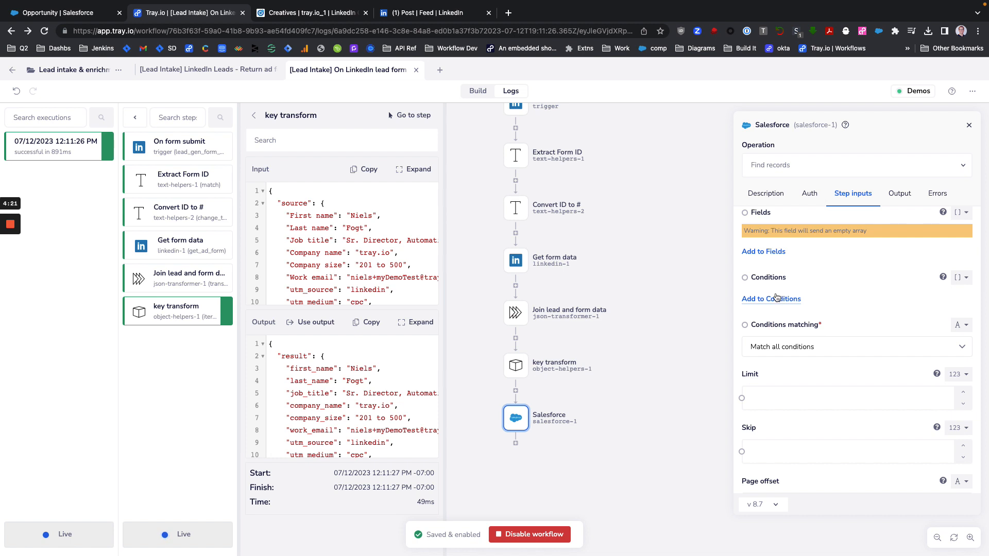
click(770, 299)
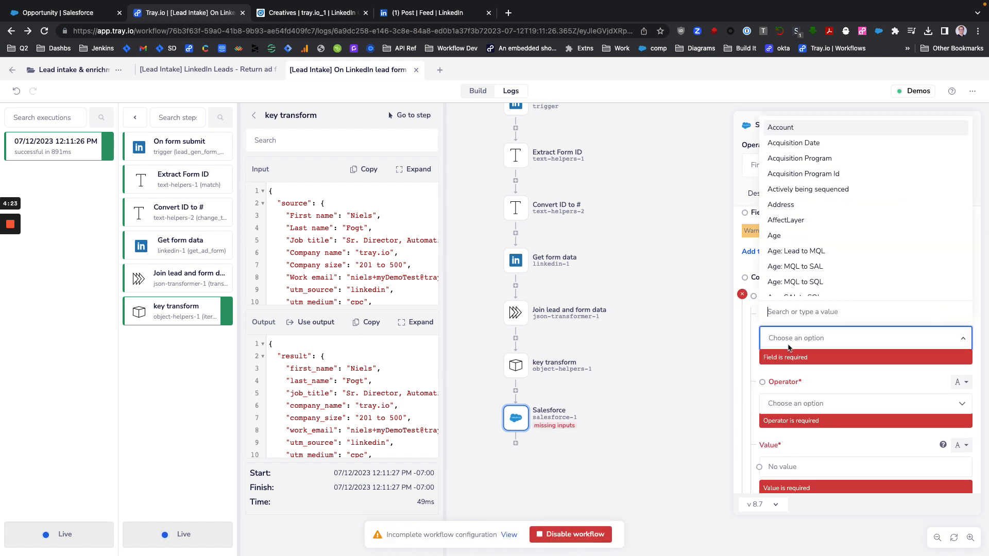
text(Email)
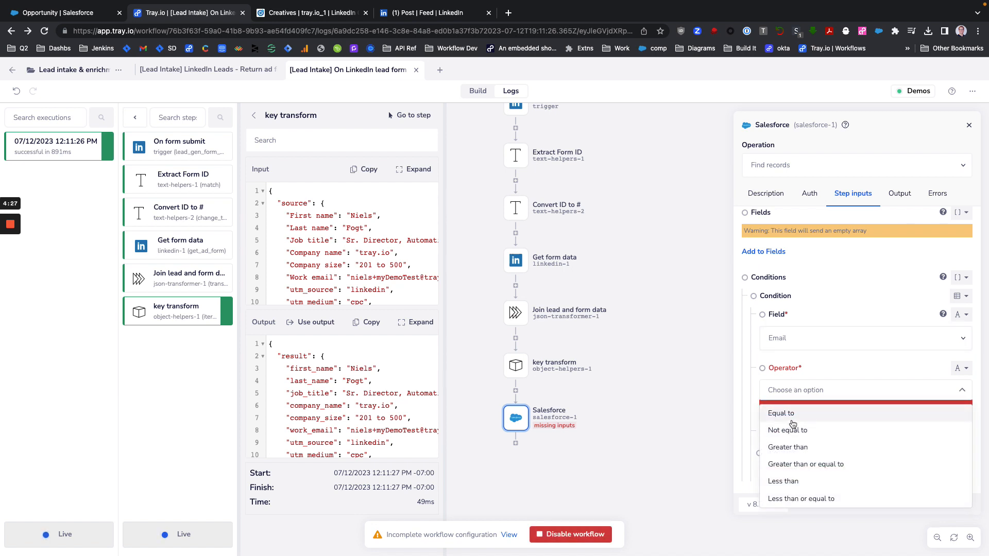
click(782, 413)
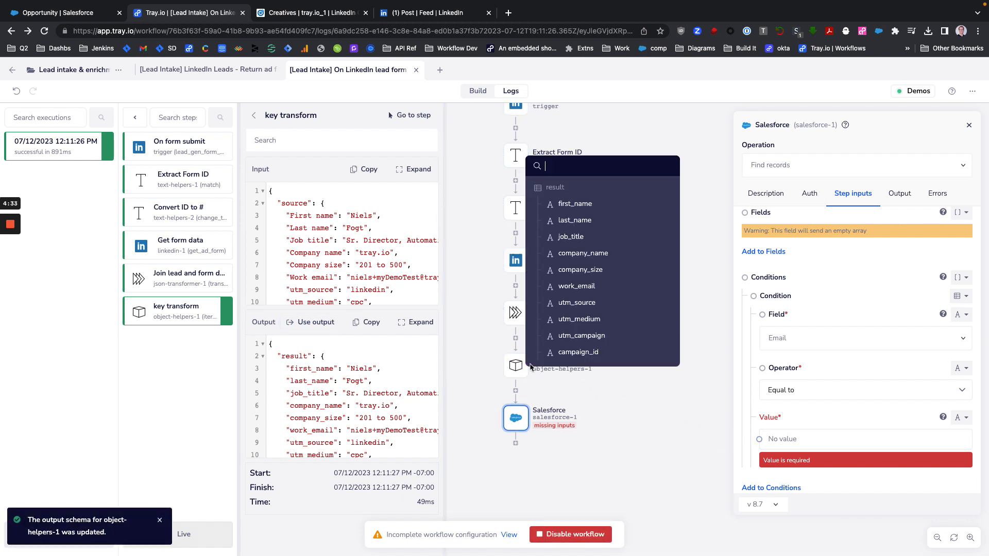
mouse_move(575, 302)
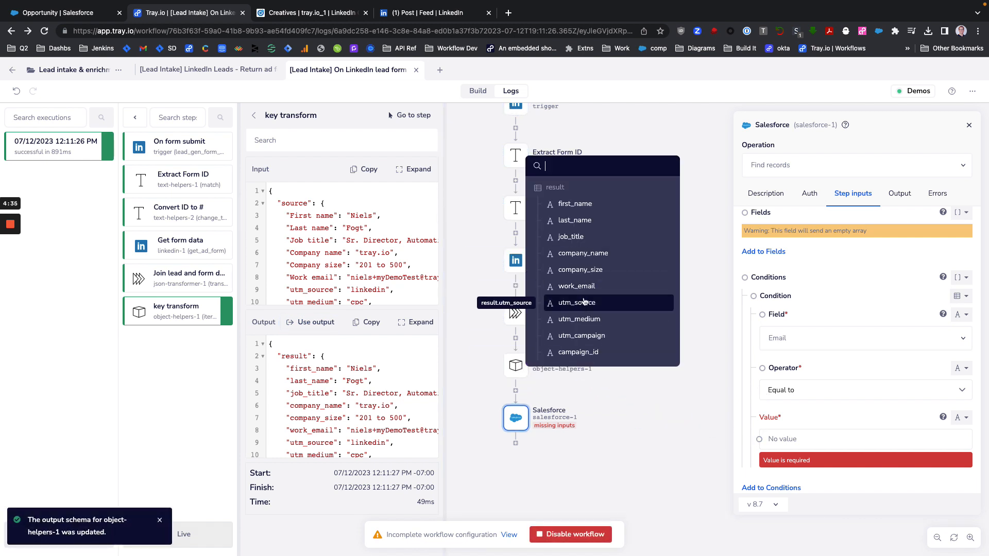
Step: Use key transform's result.work_email as the condition value, after trying the trigger's form answer
click(574, 285)
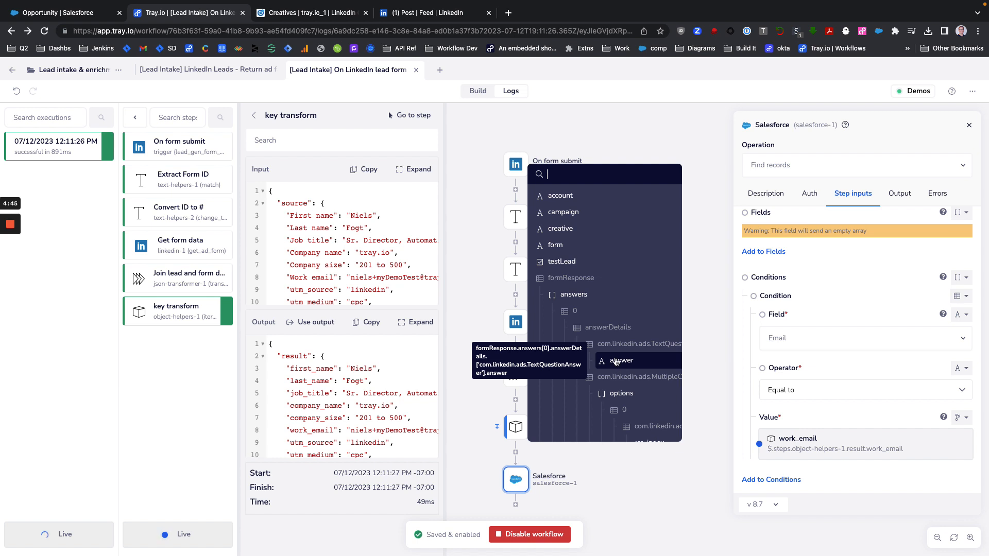
click(622, 361)
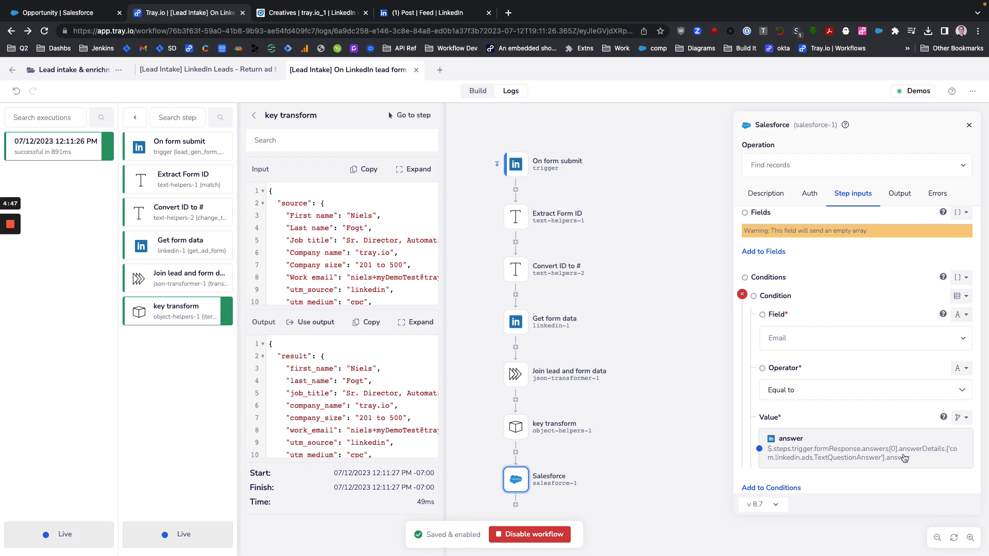
mouse_move(898, 455)
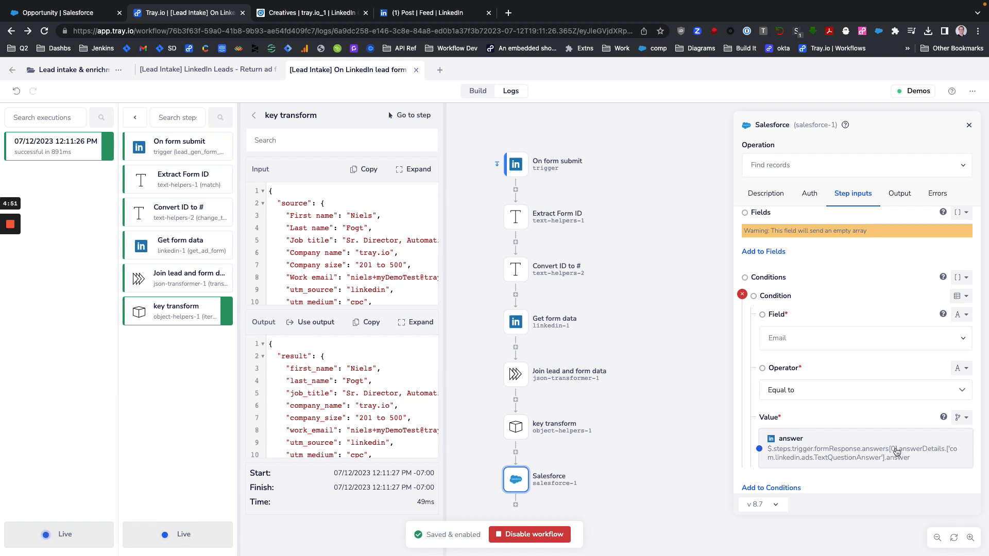
mouse_move(841, 457)
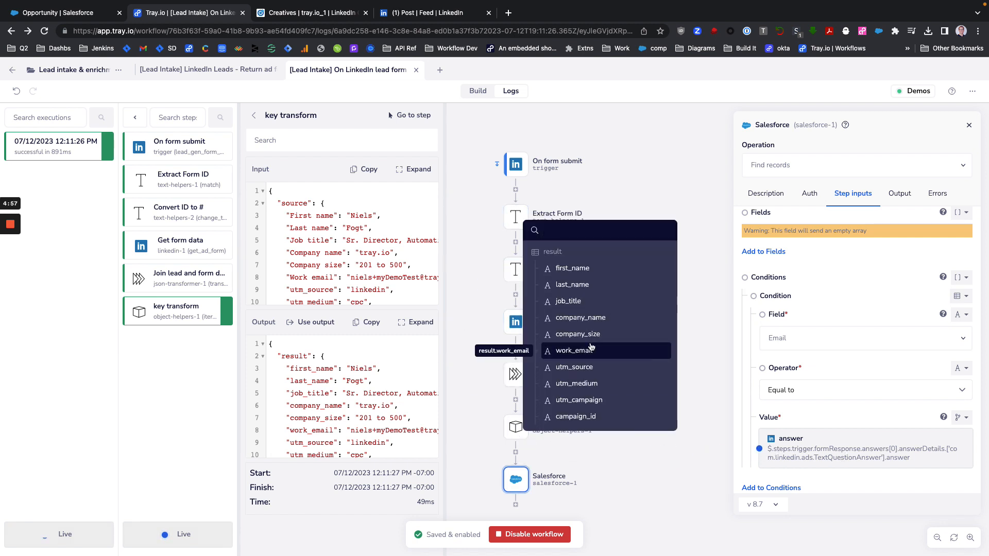
click(572, 351)
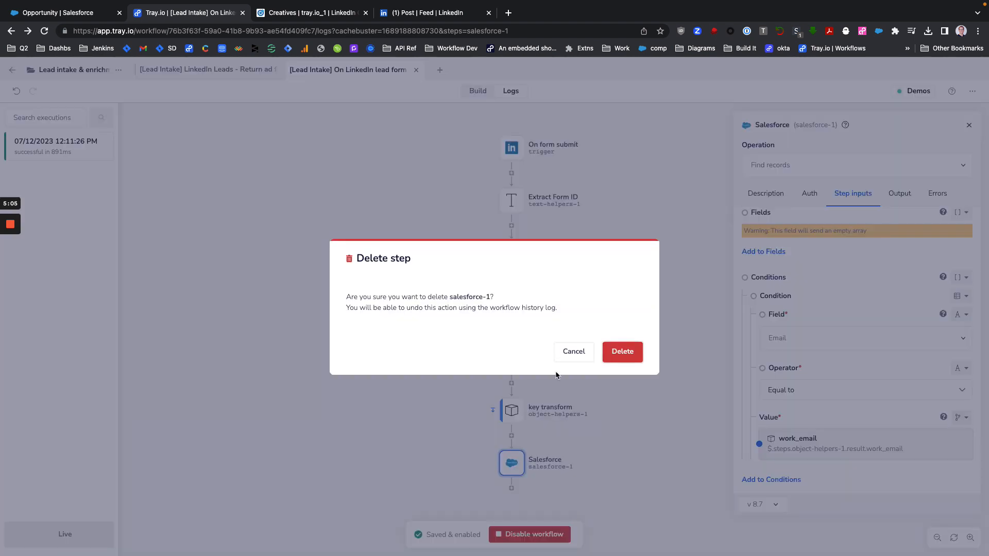
Step: Confirm deleting the Salesforce step, then switch to the LinkedIn Campaign Manager tab
click(623, 351)
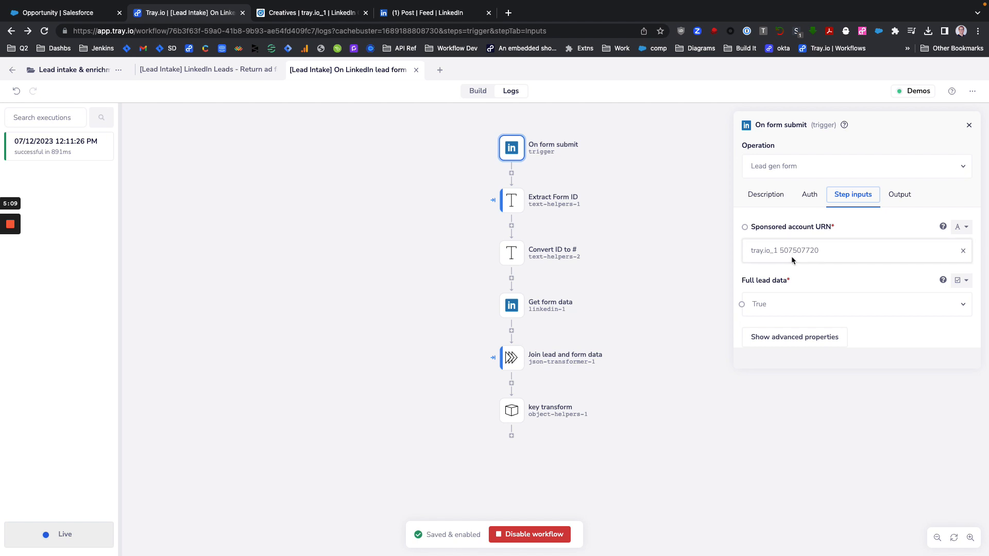
mouse_move(328, 83)
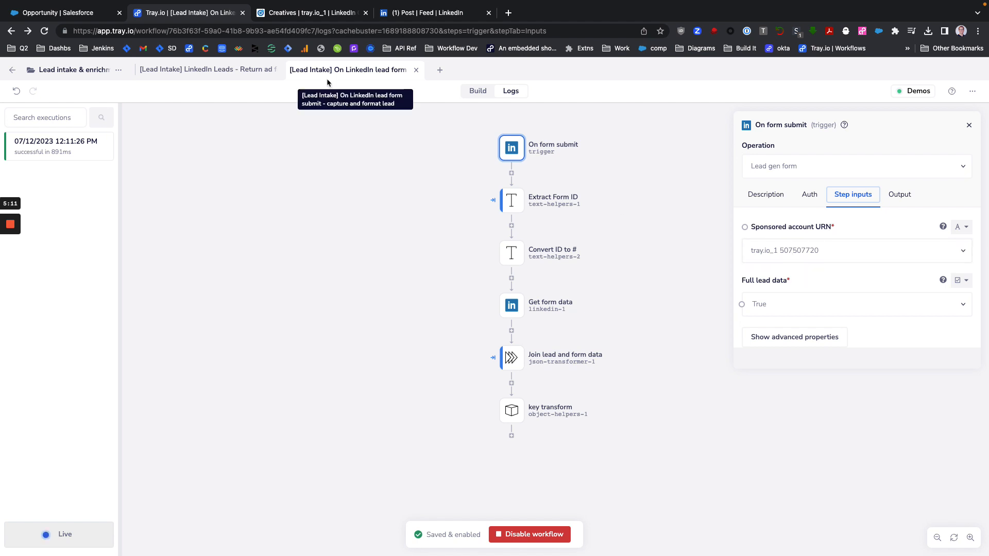
click(309, 13)
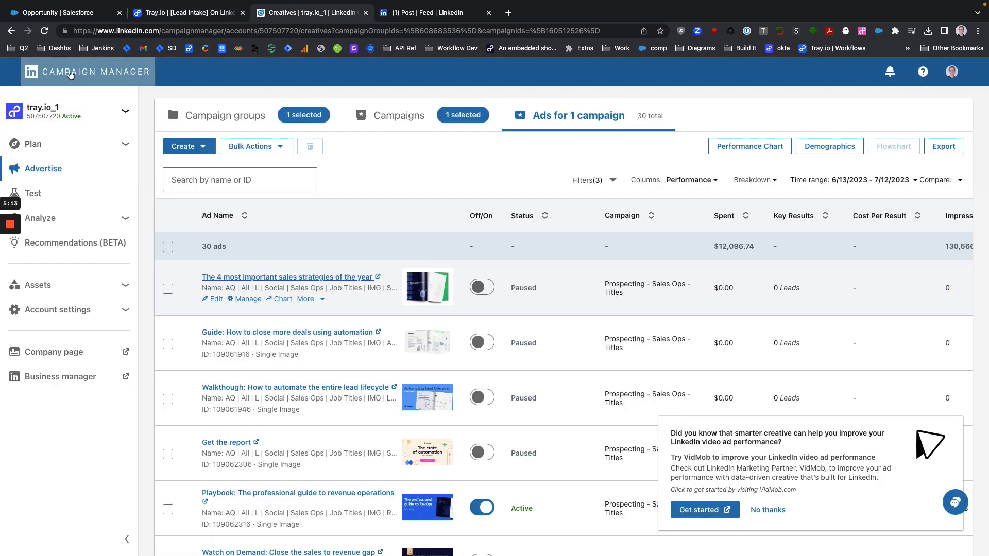
Step: Browse the campaign groups overview and ad account list, then return to the Tray.io workflow
click(228, 116)
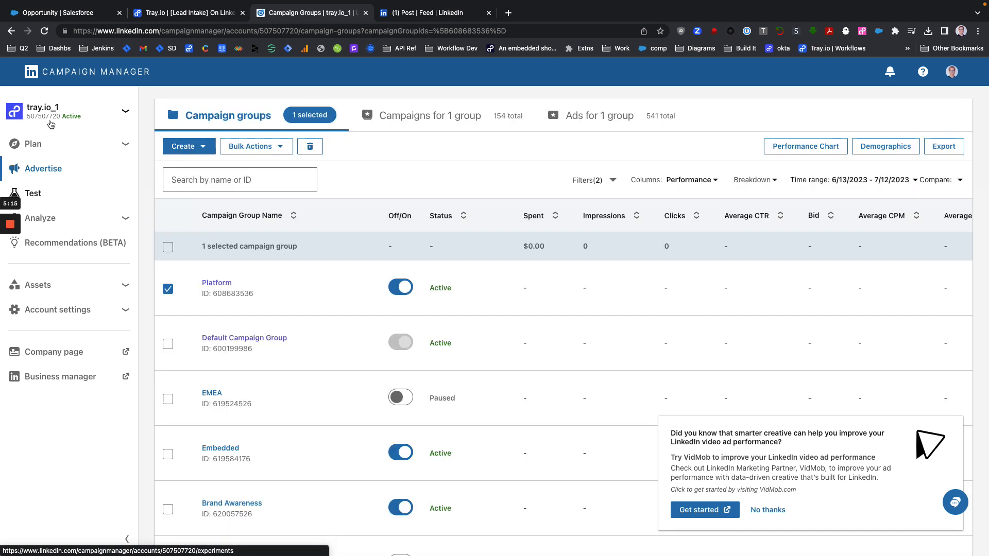
click(125, 112)
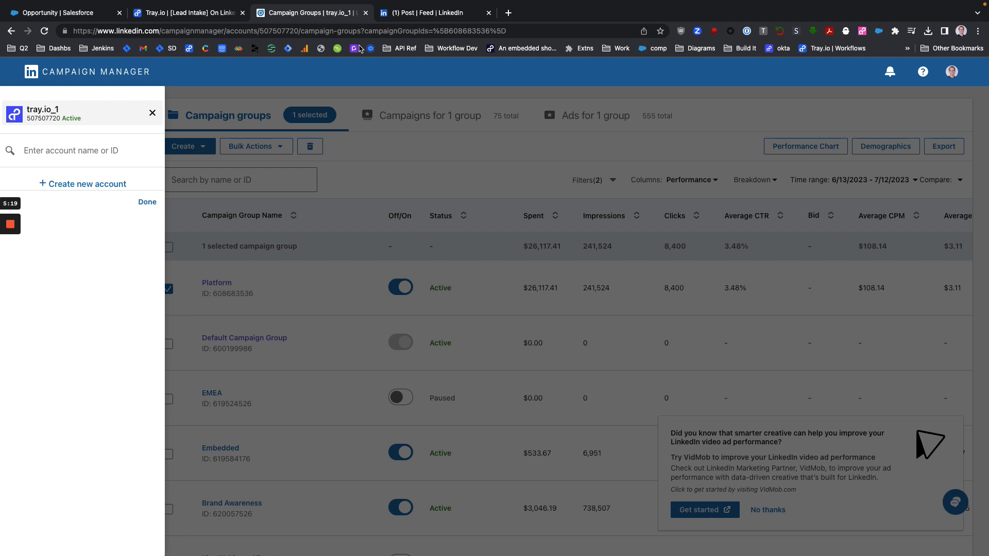
click(186, 13)
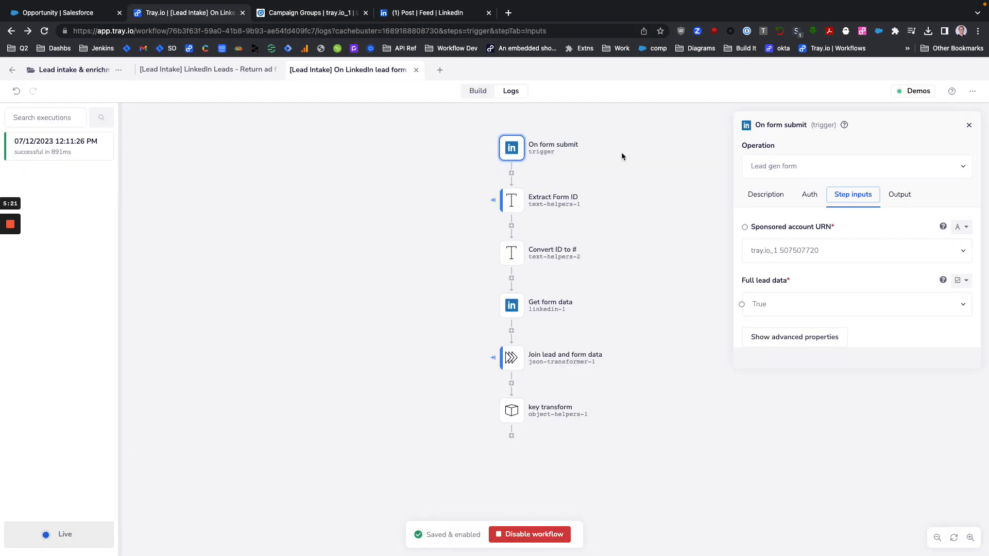
mouse_move(443, 84)
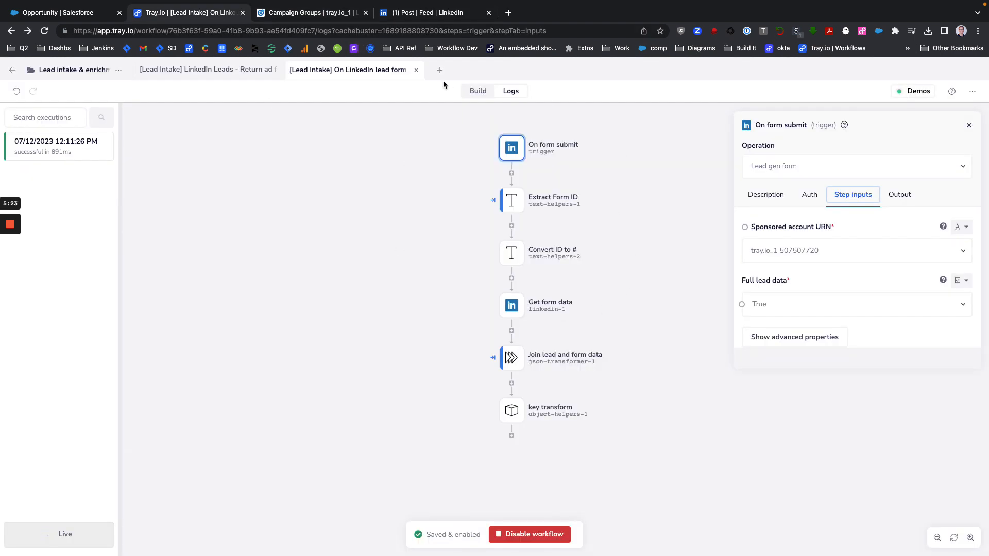